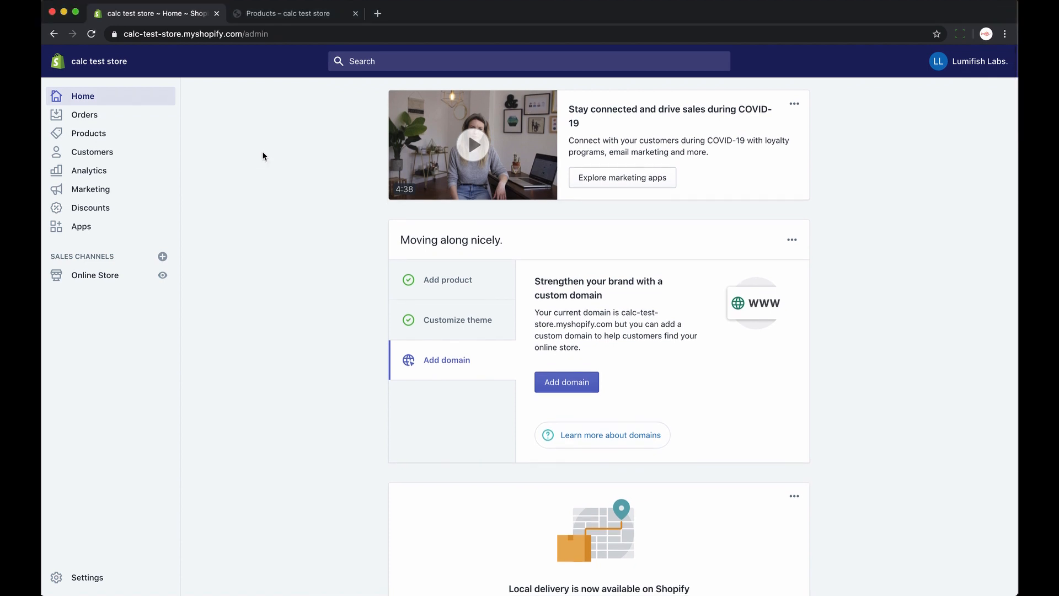
pyautogui.moveTo(309, 162)
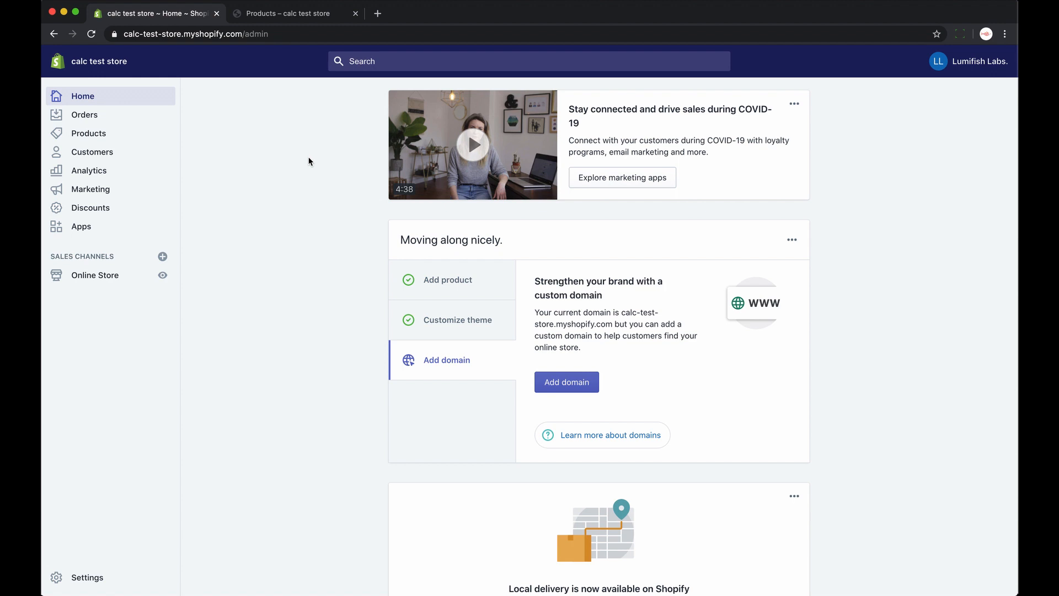
# Step: Open the Custom poster price calculator from Calculator Builder, then preview it at tablet and phone widths
pyautogui.scroll(-3)
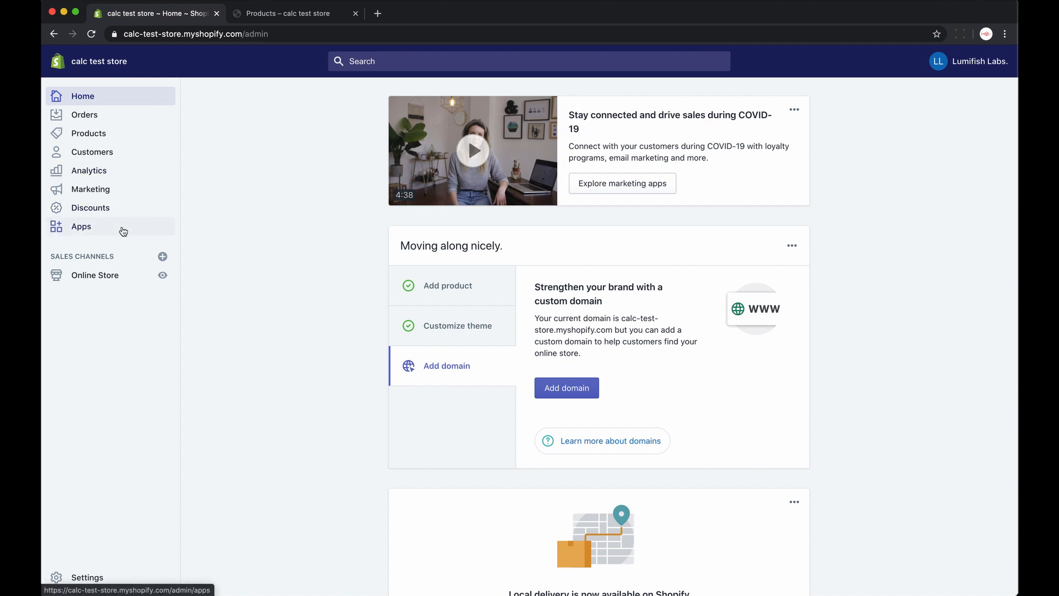
pyautogui.click(81, 226)
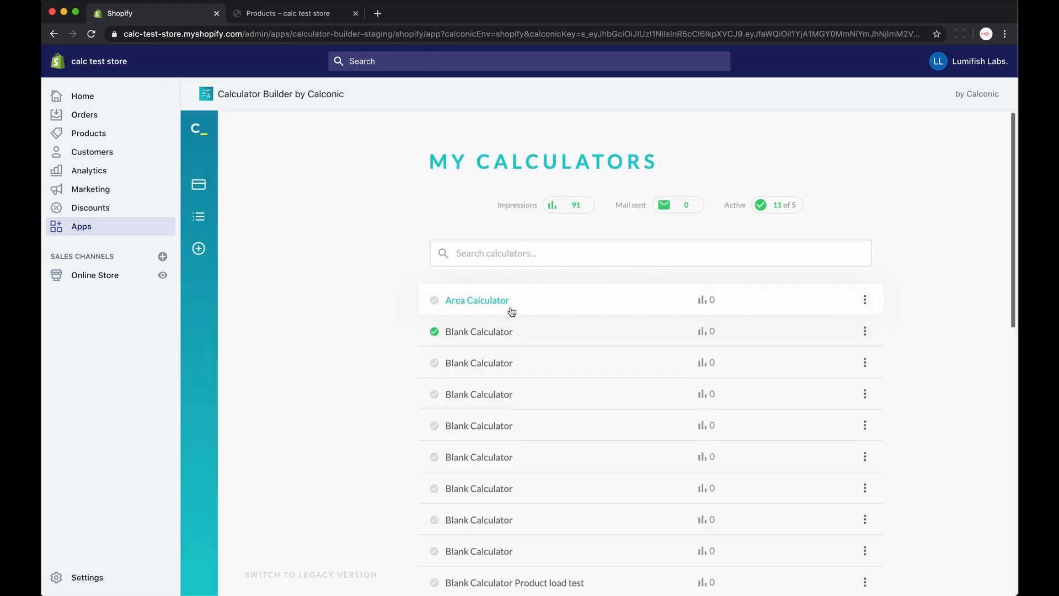
pyautogui.scroll(-3)
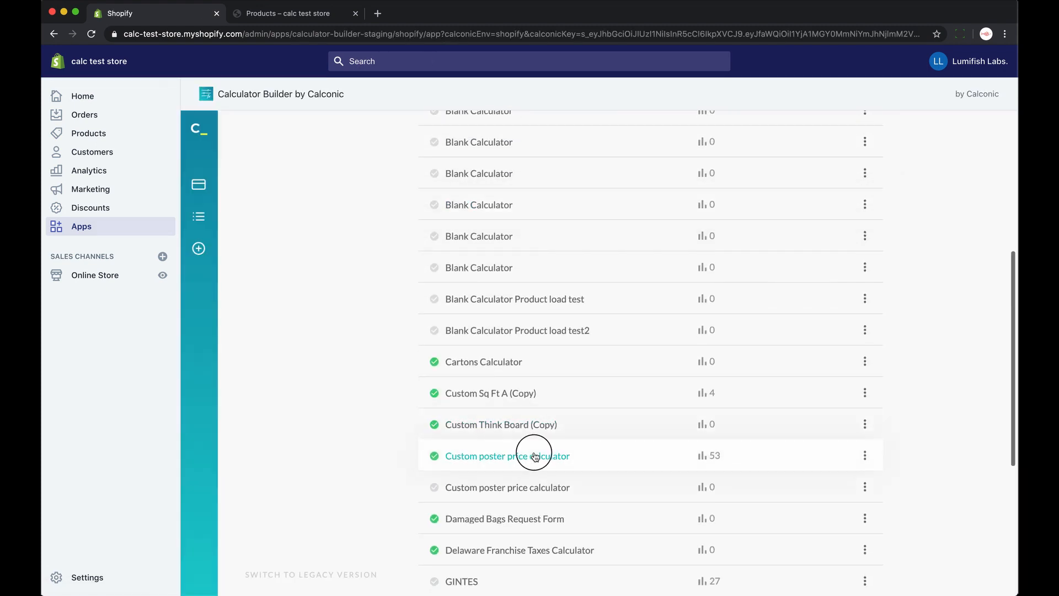
pyautogui.click(506, 455)
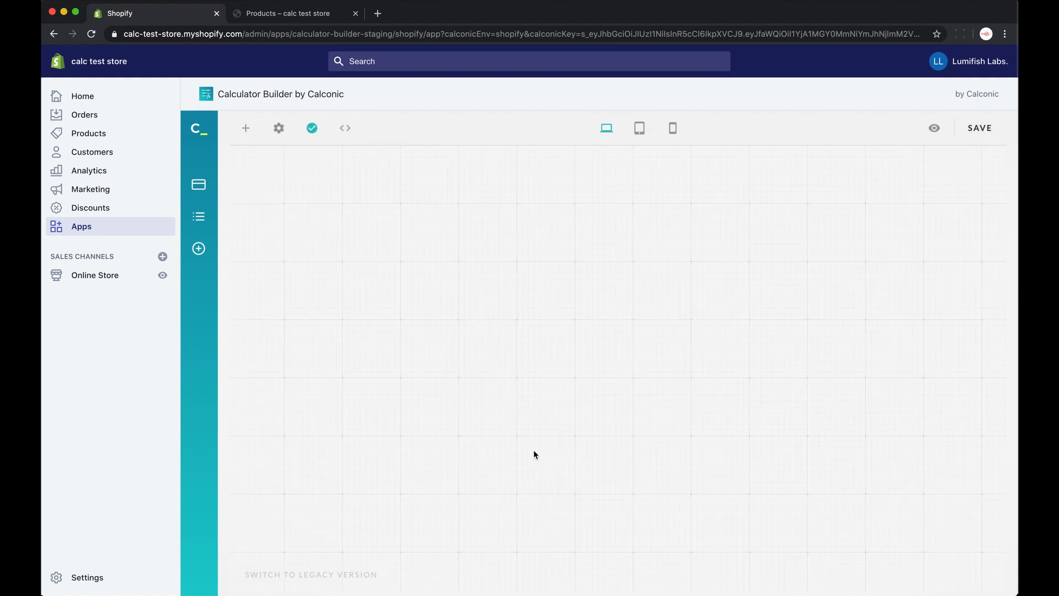
pyautogui.click(638, 128)
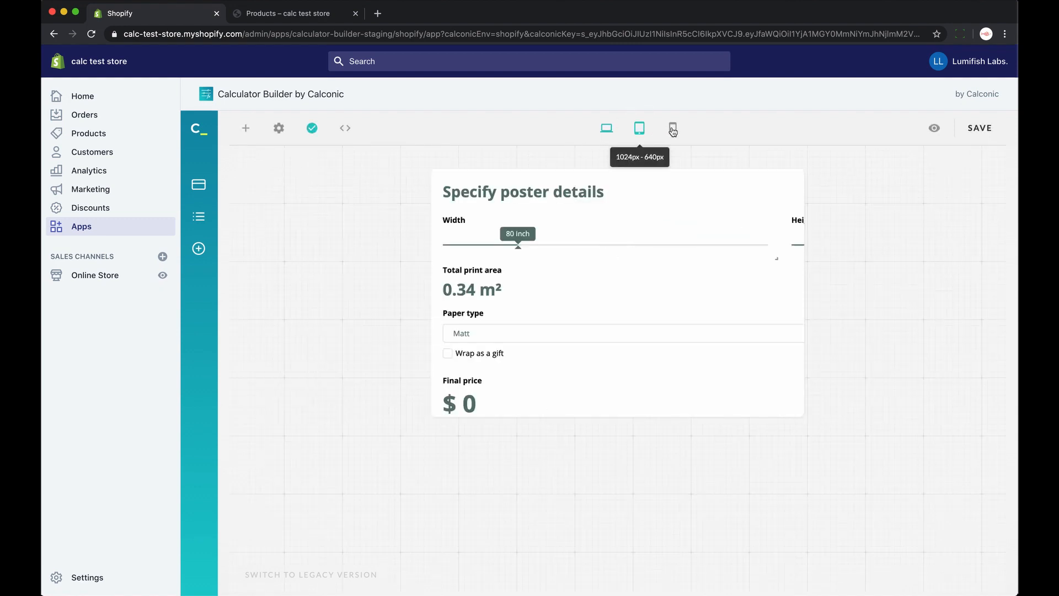
pyautogui.click(673, 127)
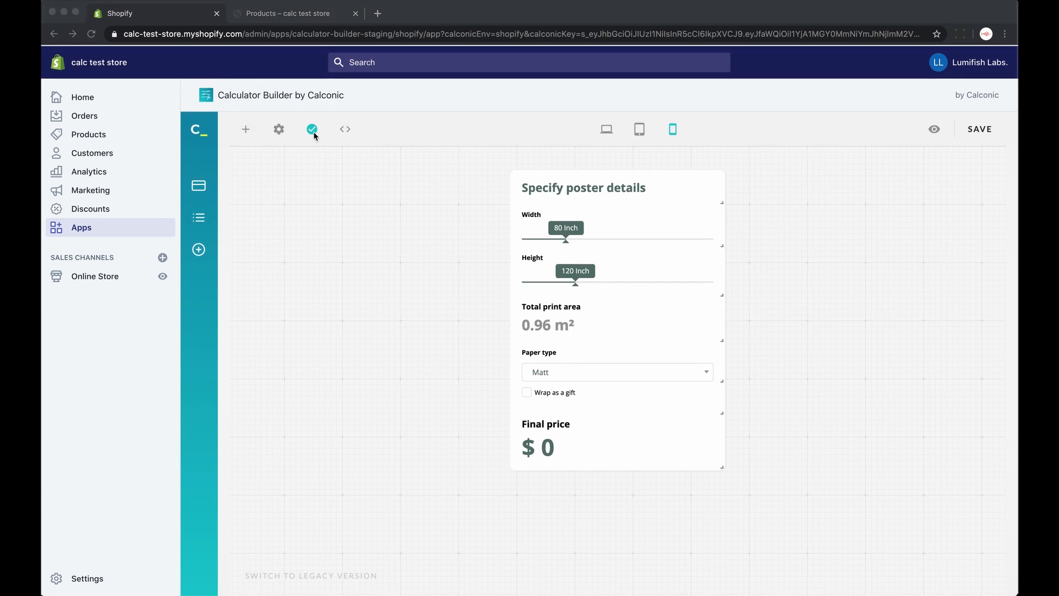
pyautogui.moveTo(312, 129)
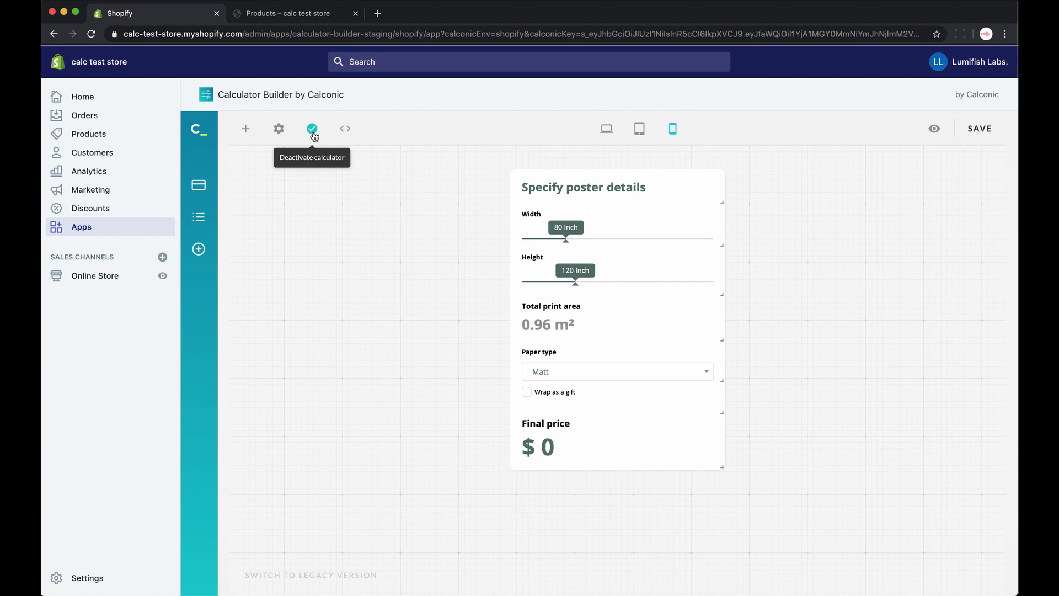
# Step: Enable Shopify Checkout Settings with Final price element #4 as the price reference
pyautogui.click(278, 128)
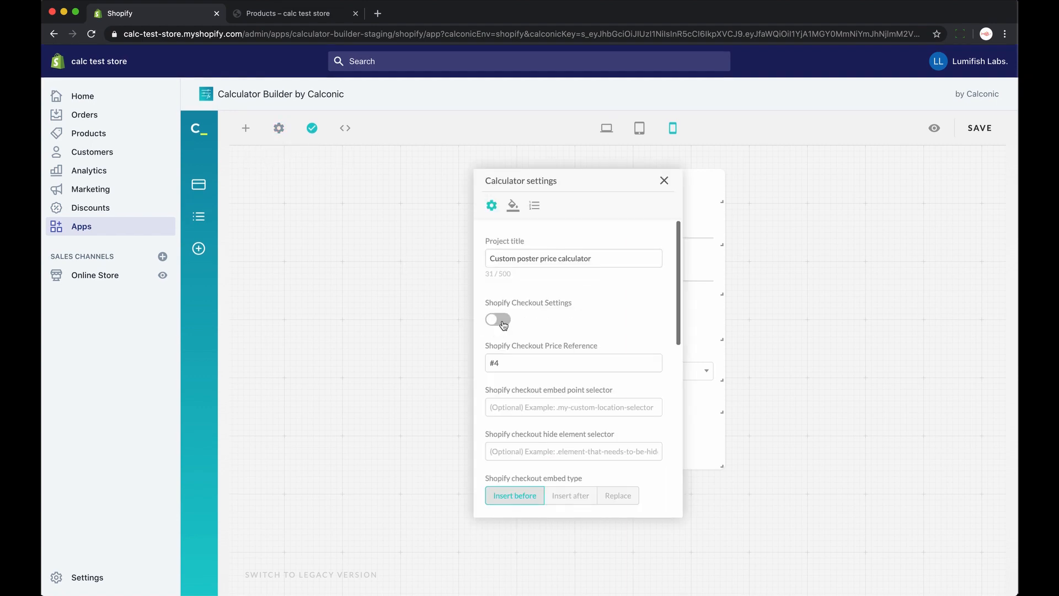
pyautogui.click(497, 319)
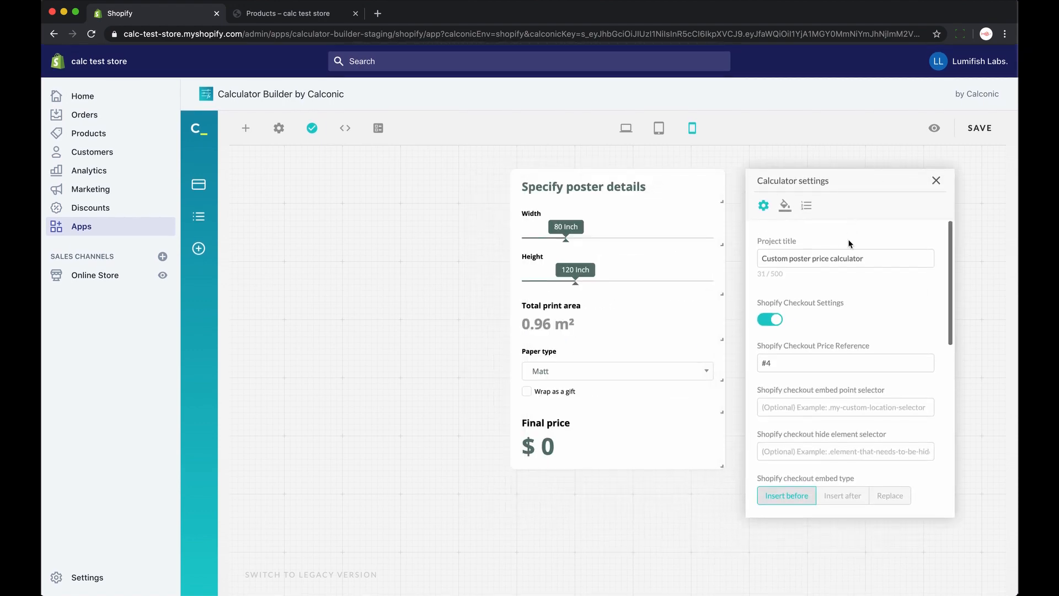
pyautogui.moveTo(629, 437)
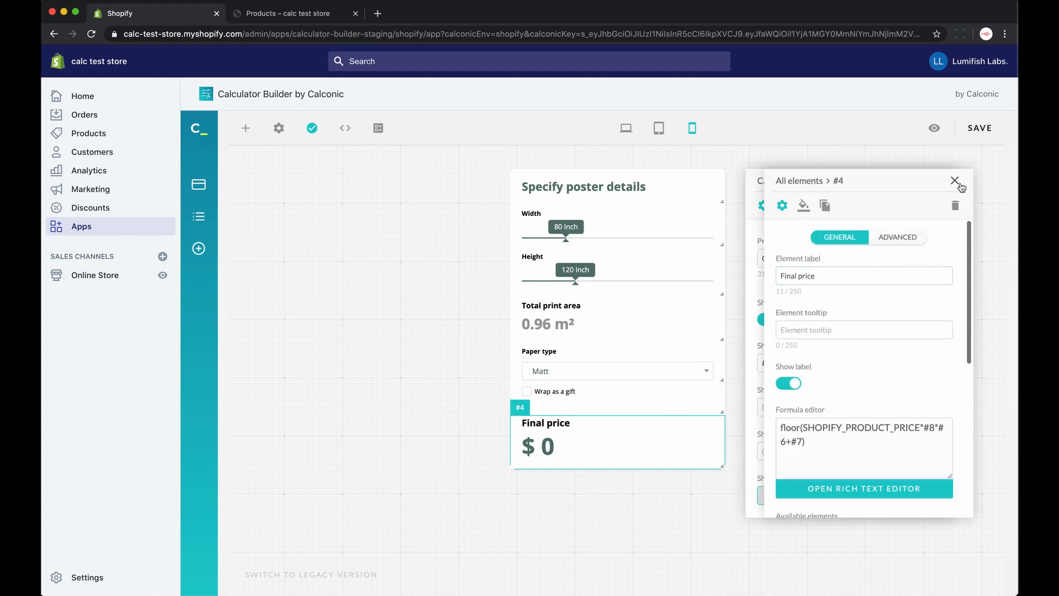
pyautogui.click(954, 181)
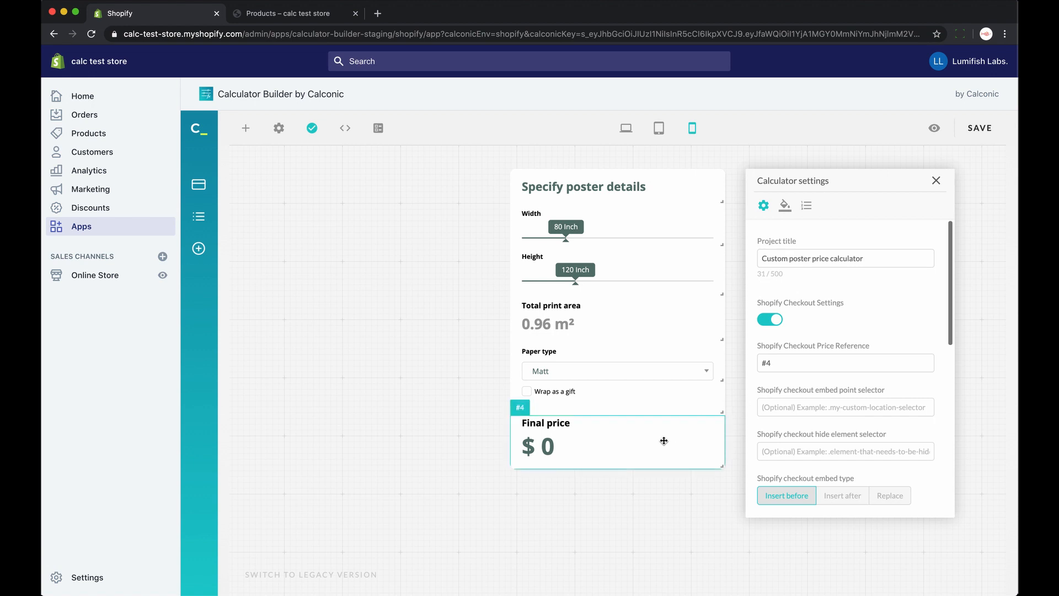
pyautogui.click(845, 363)
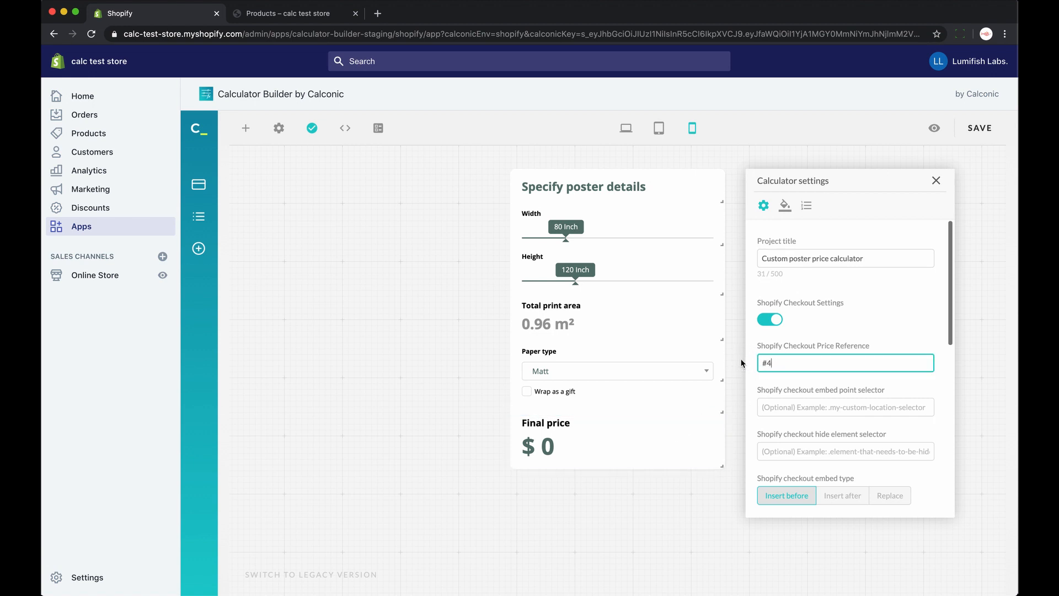
pyautogui.click(935, 181)
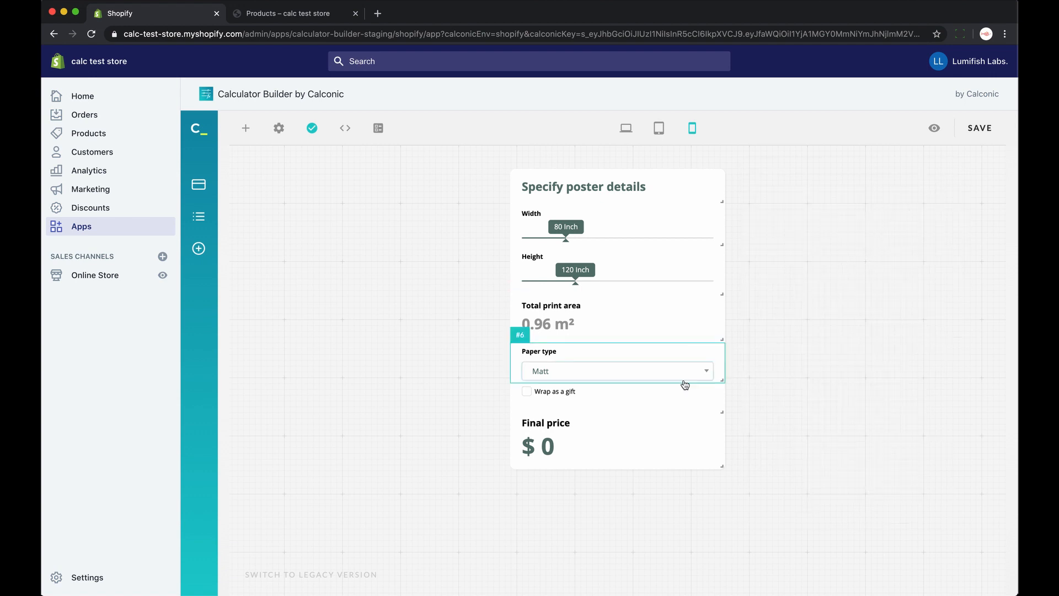
pyautogui.click(616, 442)
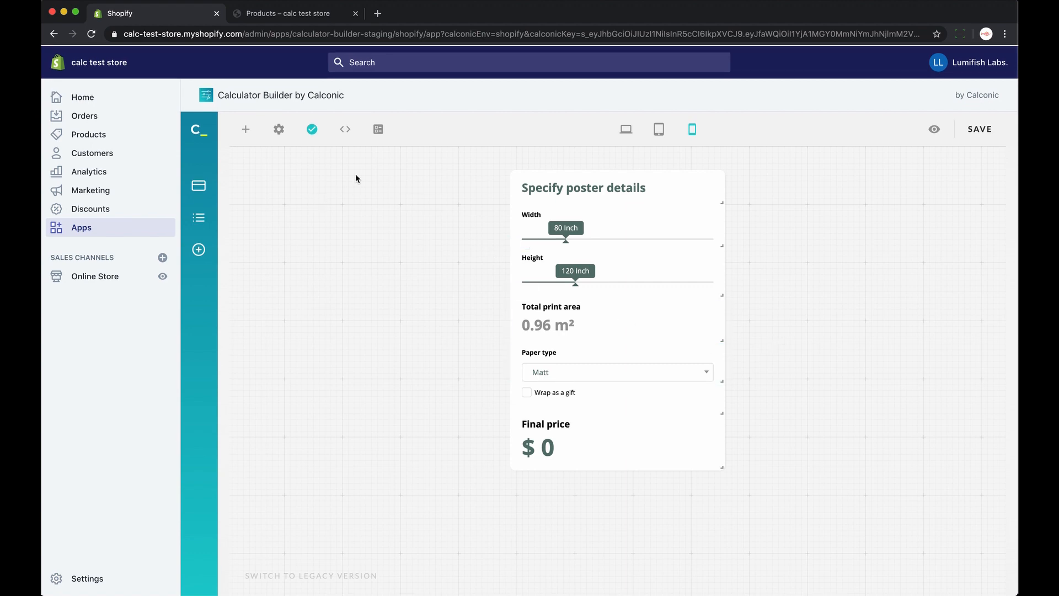
pyautogui.moveTo(376, 129)
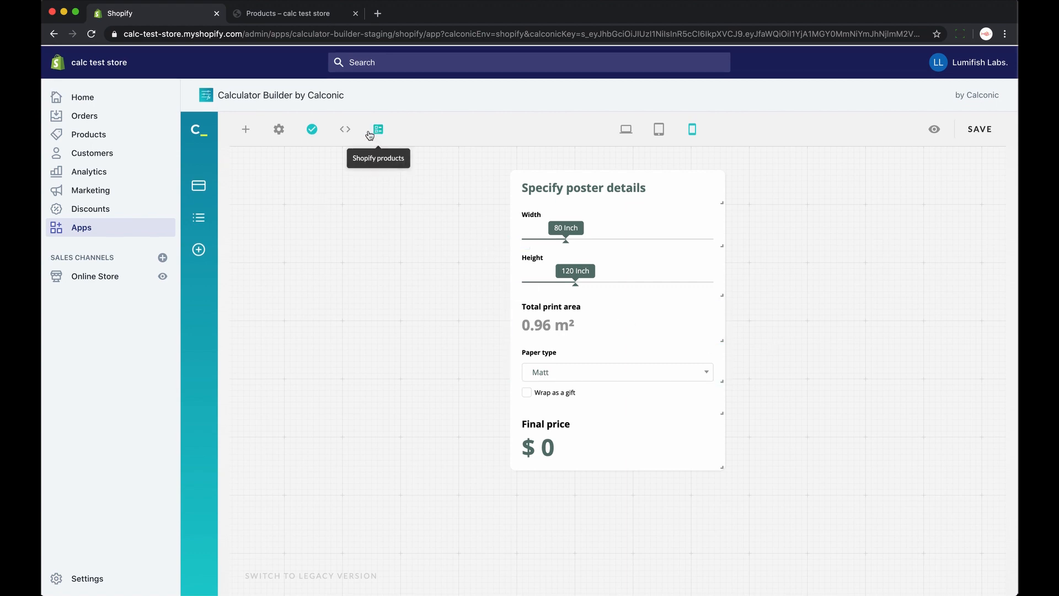
# Step: Tick Custom Posters in the Shopify products list and save the calculator
pyautogui.click(377, 130)
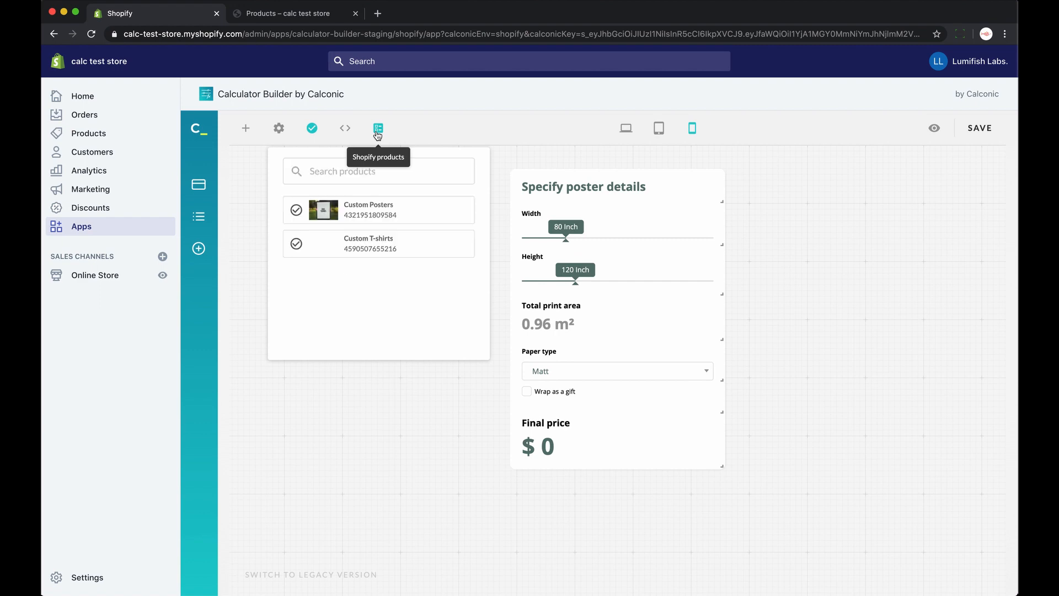
pyautogui.moveTo(425, 215)
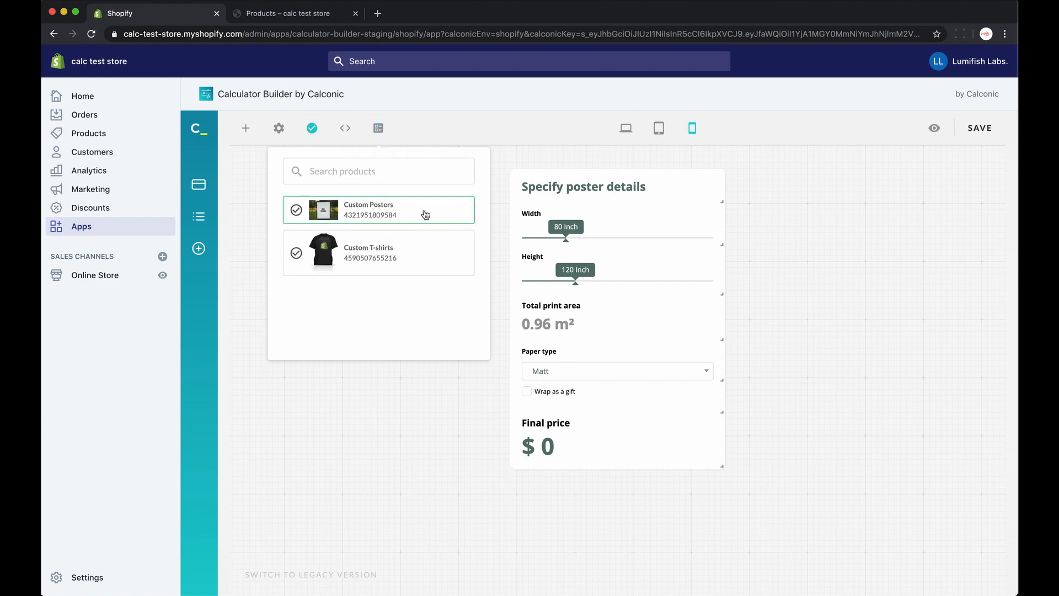
pyautogui.click(296, 211)
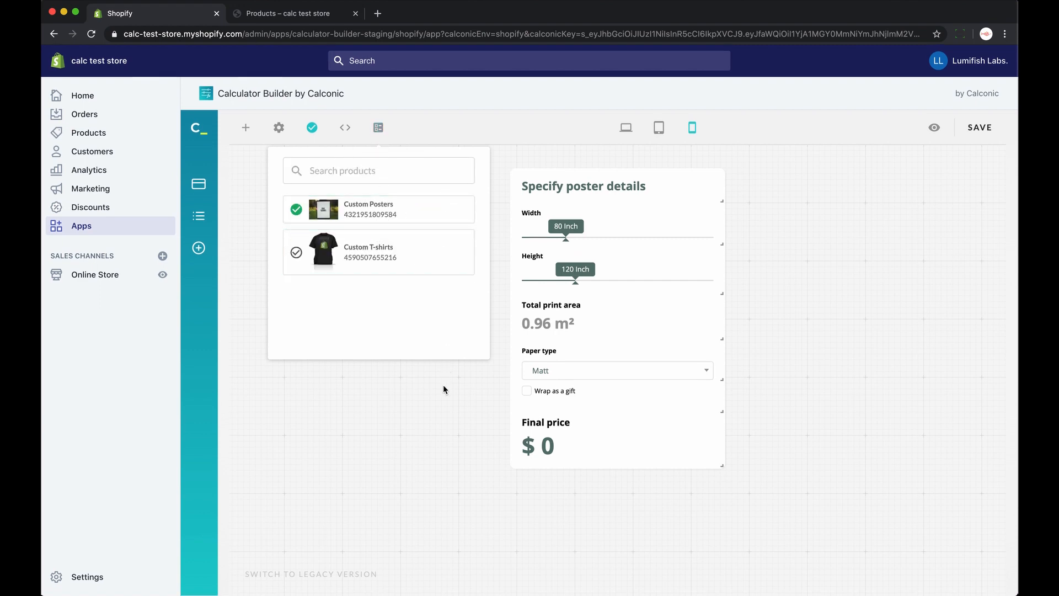
pyautogui.click(979, 127)
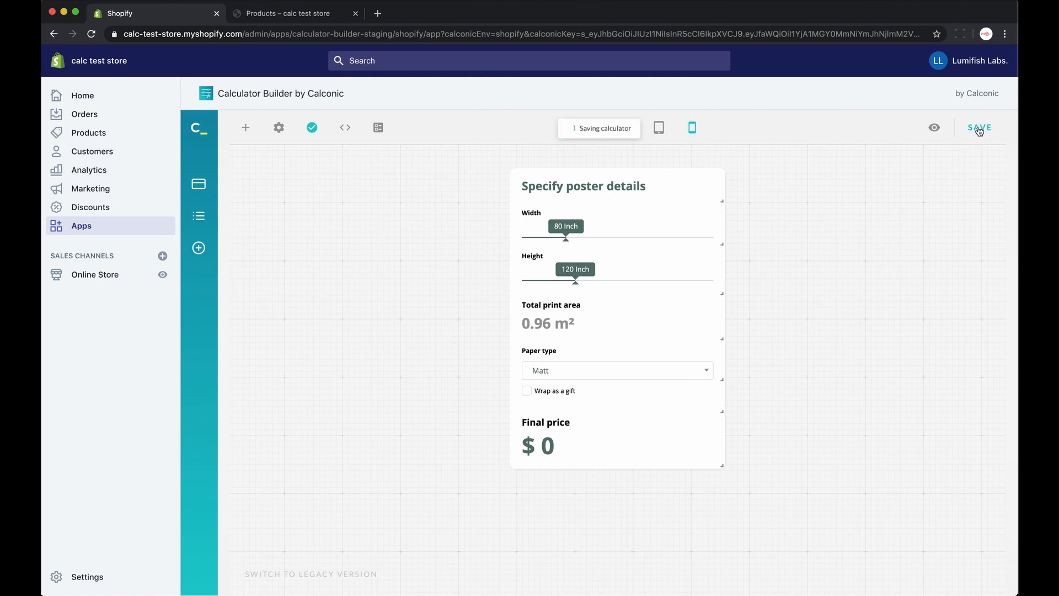
pyautogui.click(979, 127)
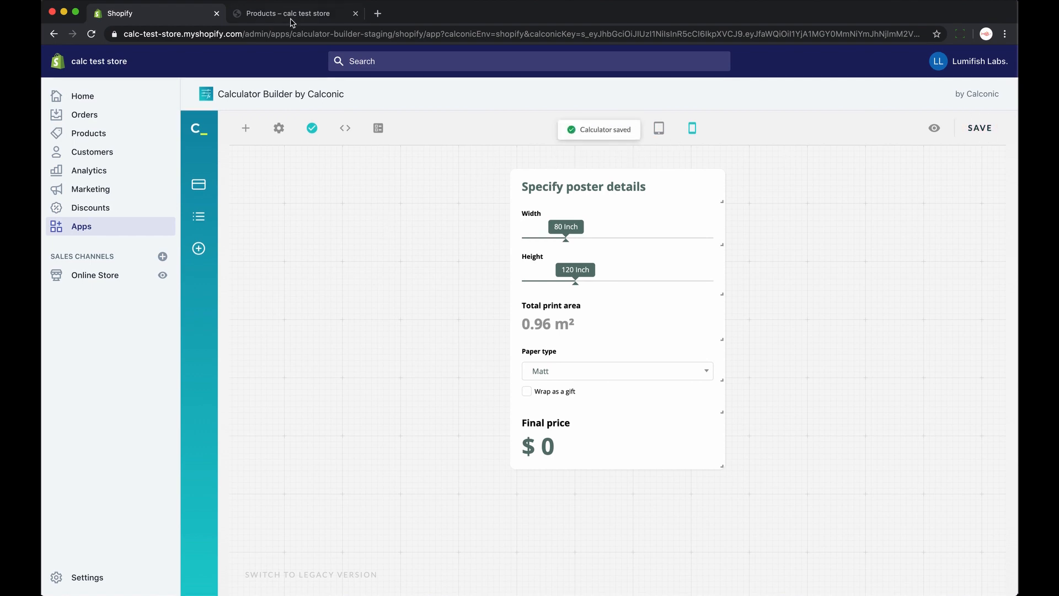
# Step: Open Custom Posters from the storefront Products collection to show its $75 calculator
pyautogui.click(294, 13)
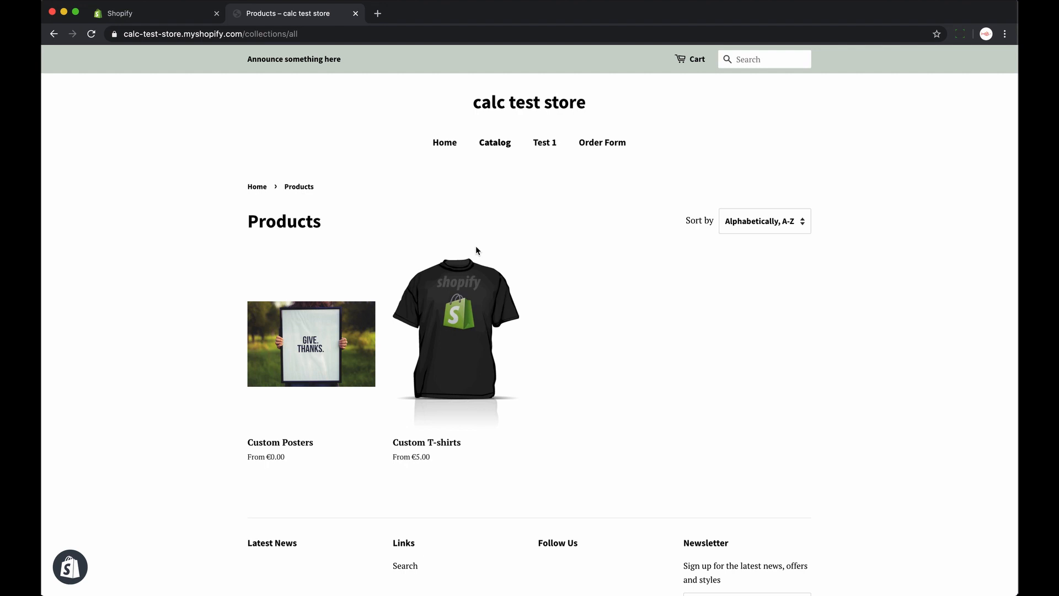
pyautogui.moveTo(509, 221)
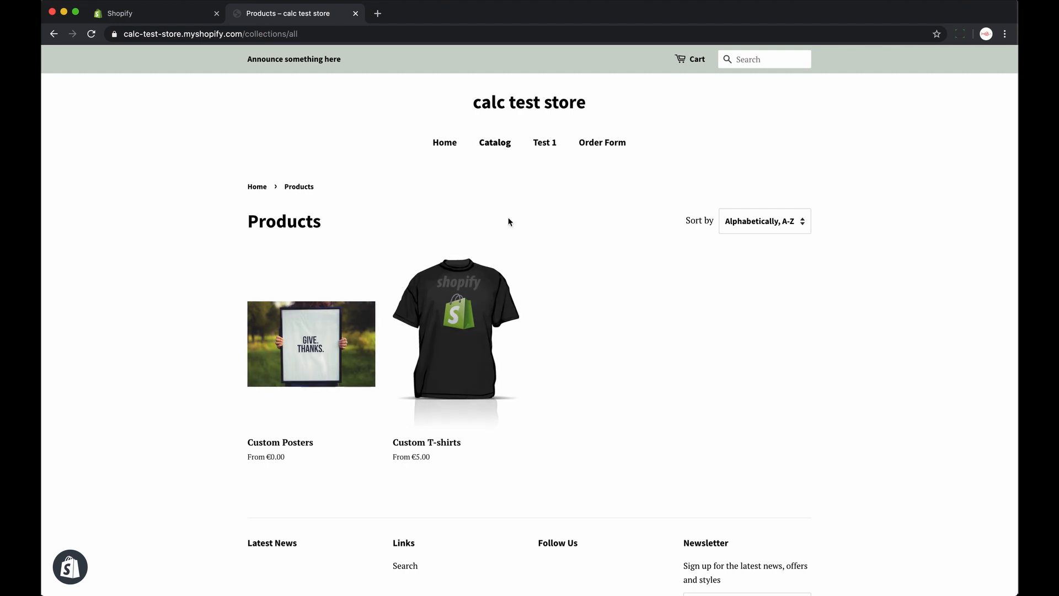
pyautogui.moveTo(340, 351)
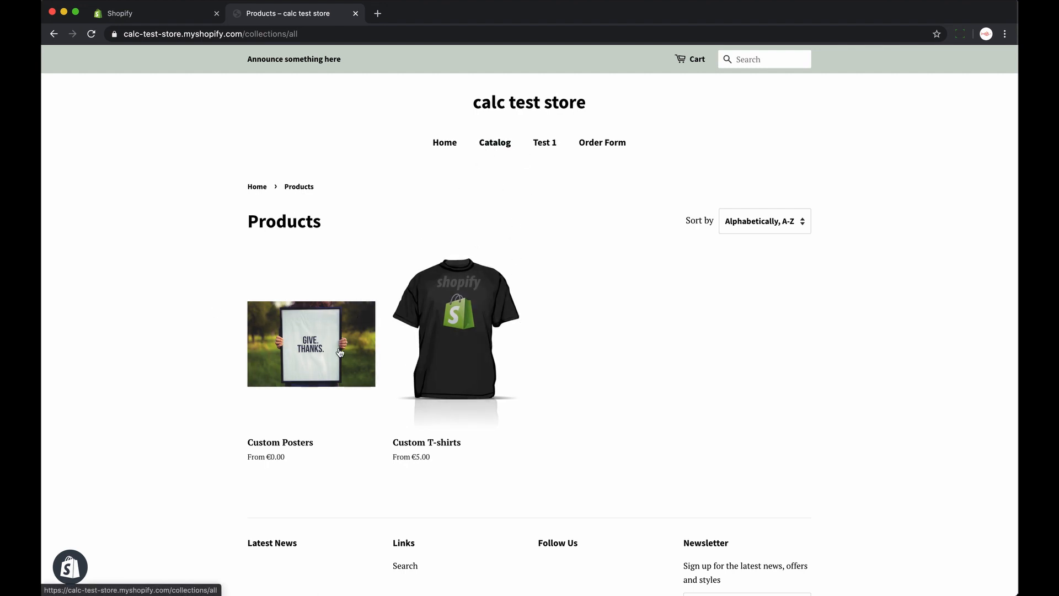
pyautogui.click(311, 343)
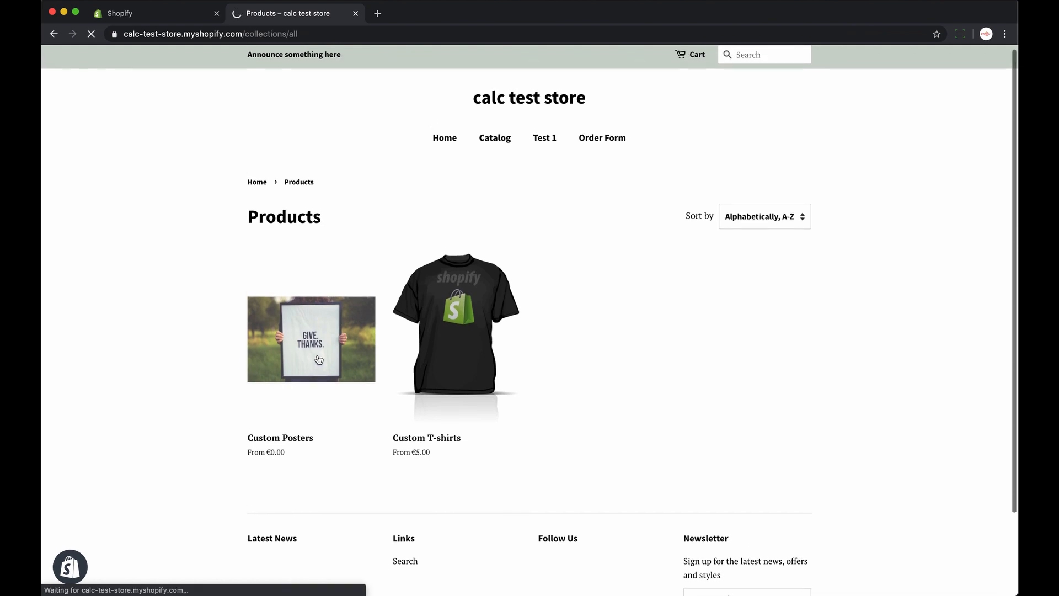
pyautogui.click(311, 339)
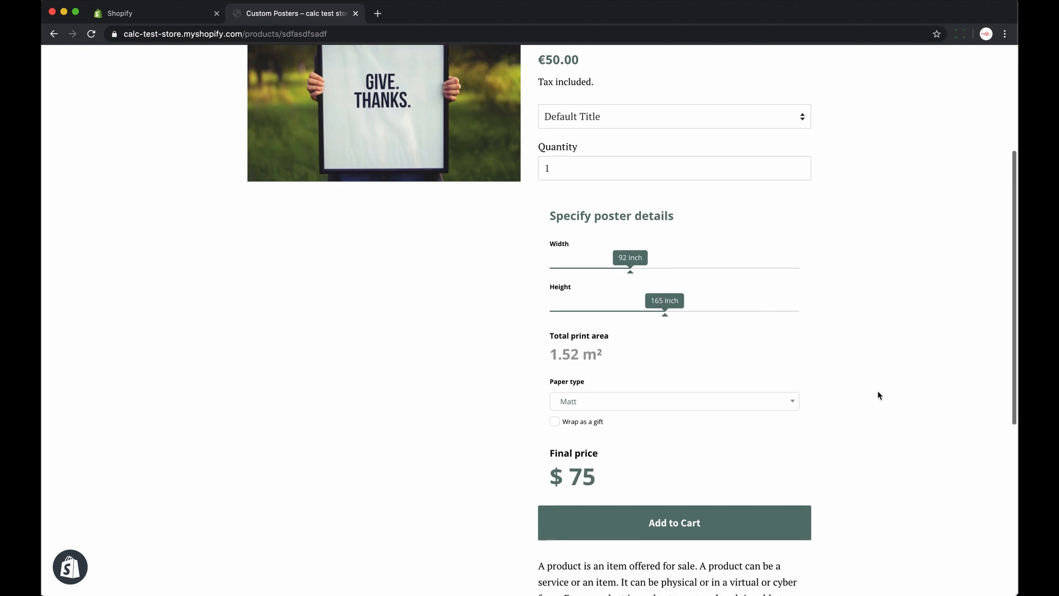
# Step: Add the 92 × 165 inch Matt-paper Custom Posters print to the cart and review the €75 cart
pyautogui.click(673, 523)
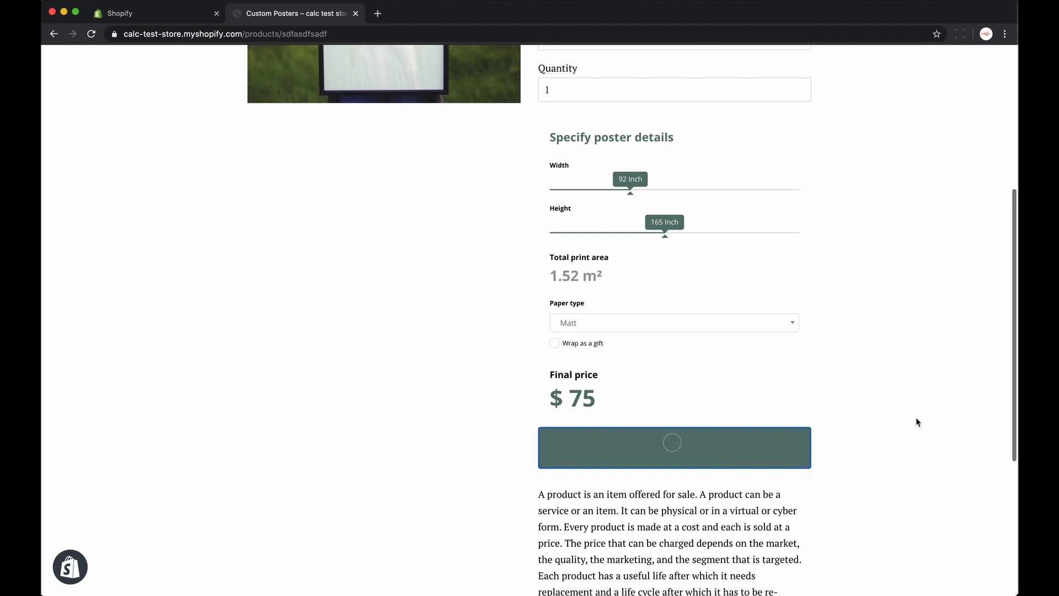
pyautogui.click(673, 448)
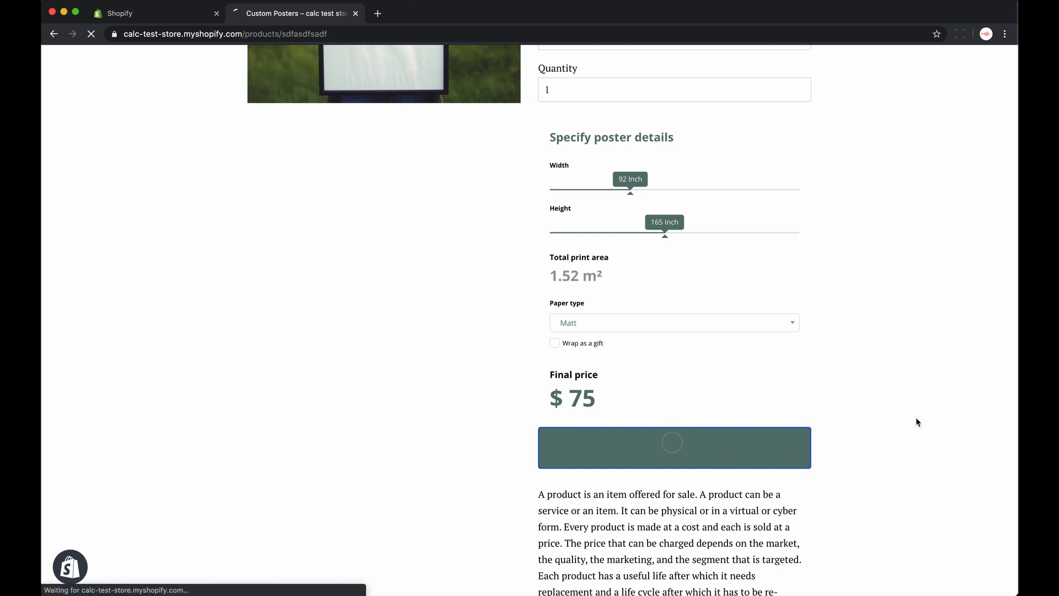
pyautogui.click(673, 447)
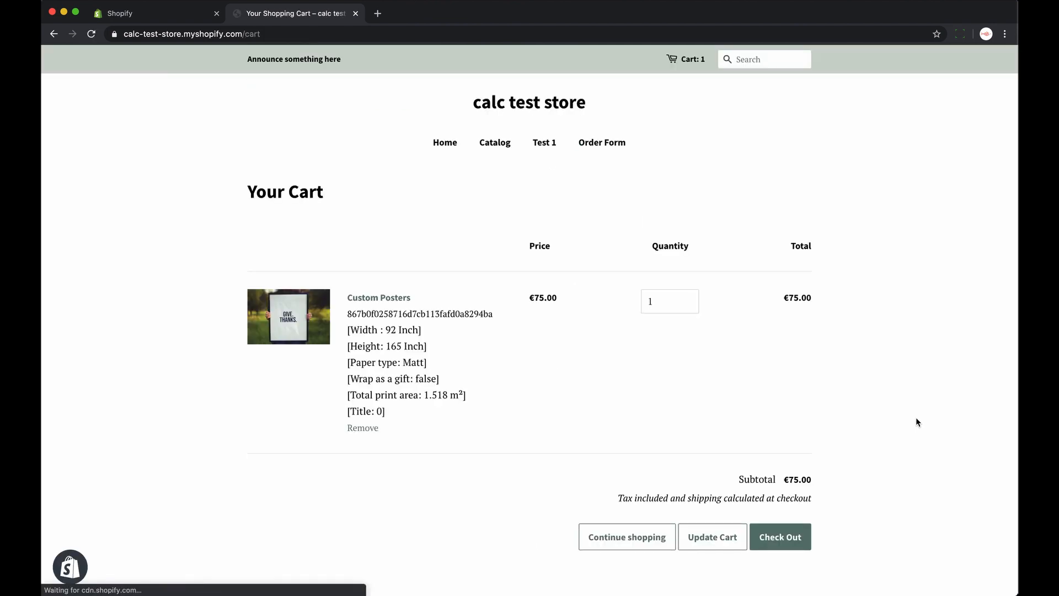
pyautogui.doubleClick(797, 298)
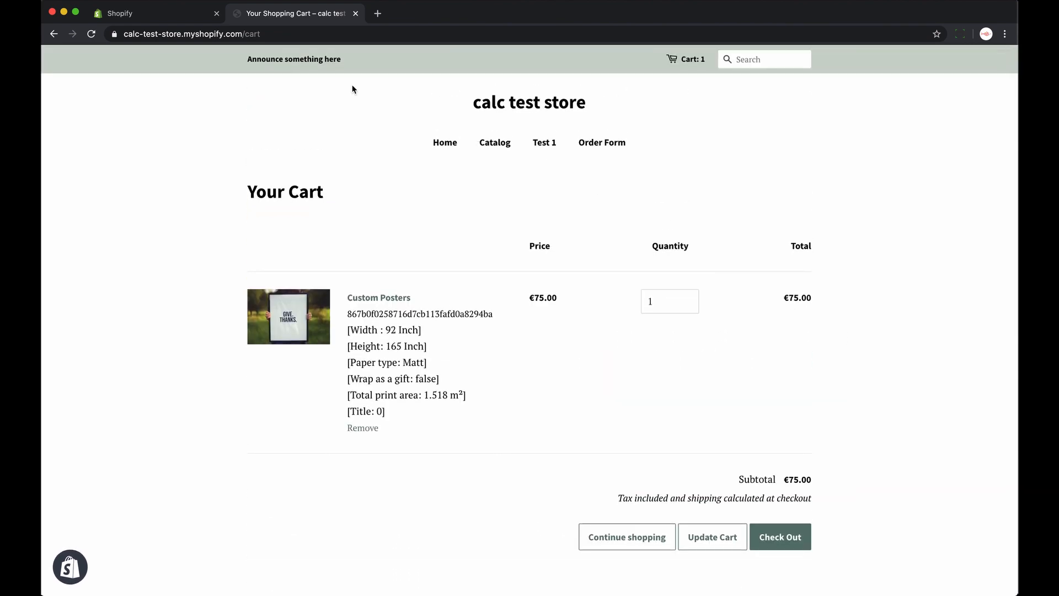
pyautogui.click(155, 13)
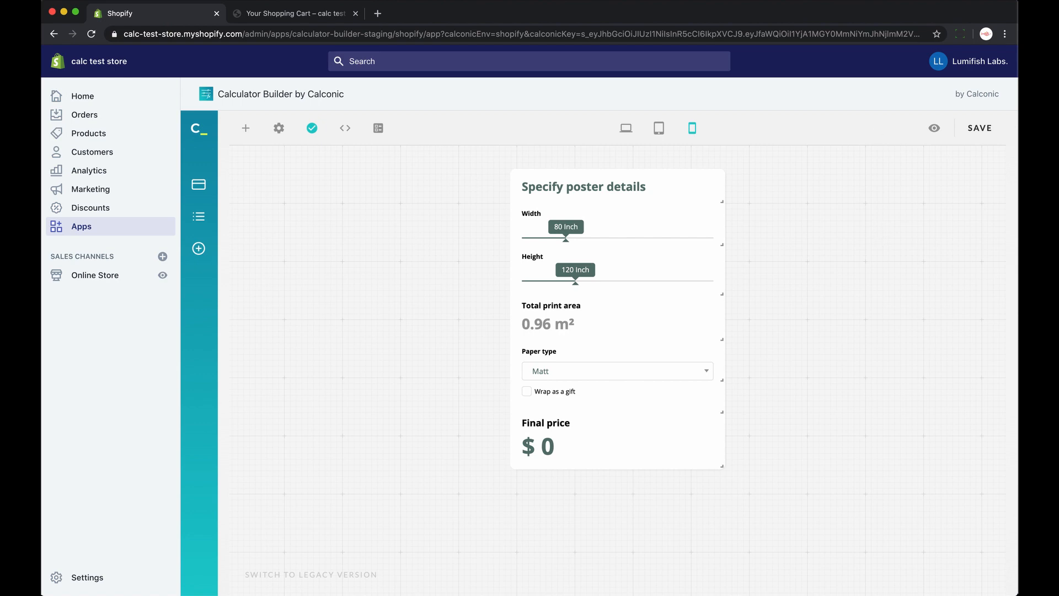
pyautogui.moveTo(867, 280)
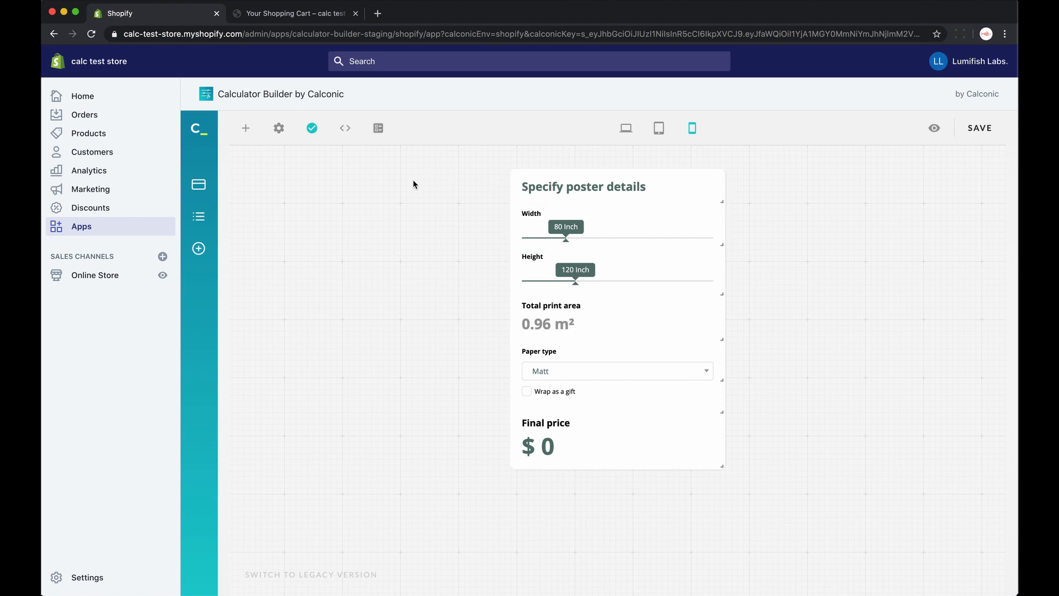
pyautogui.moveTo(331, 156)
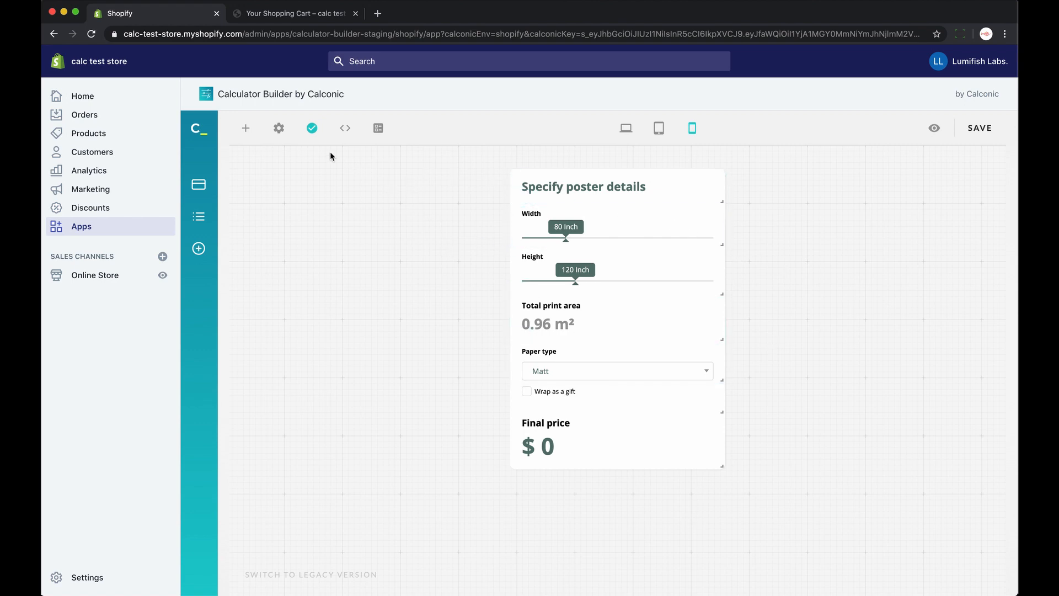
pyautogui.moveTo(377, 128)
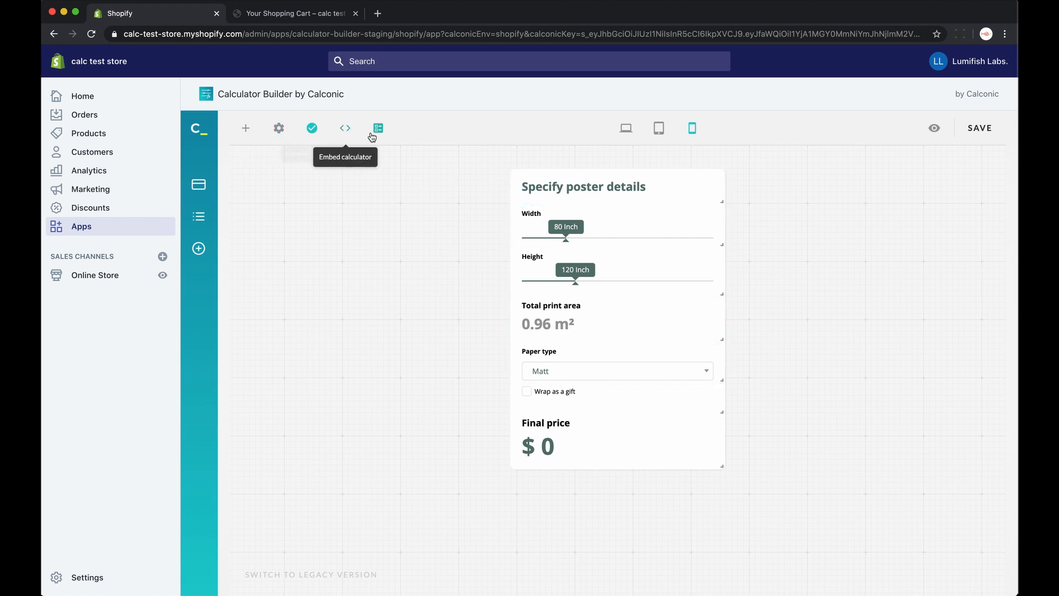
# Step: Display the standard Embed Your Calculator snippet for the poster details calculator
pyautogui.click(378, 128)
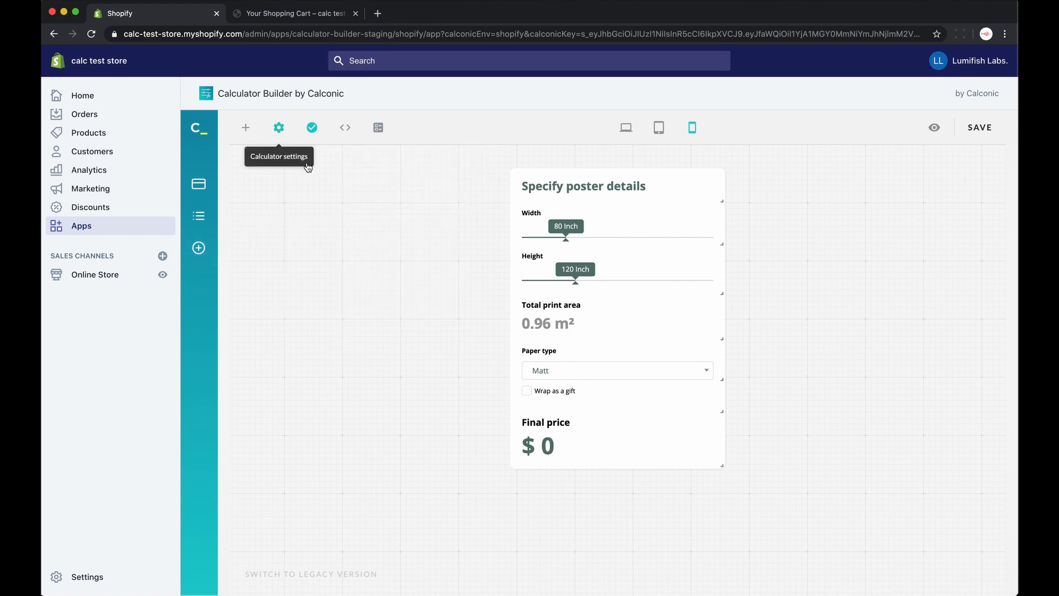
pyautogui.click(278, 127)
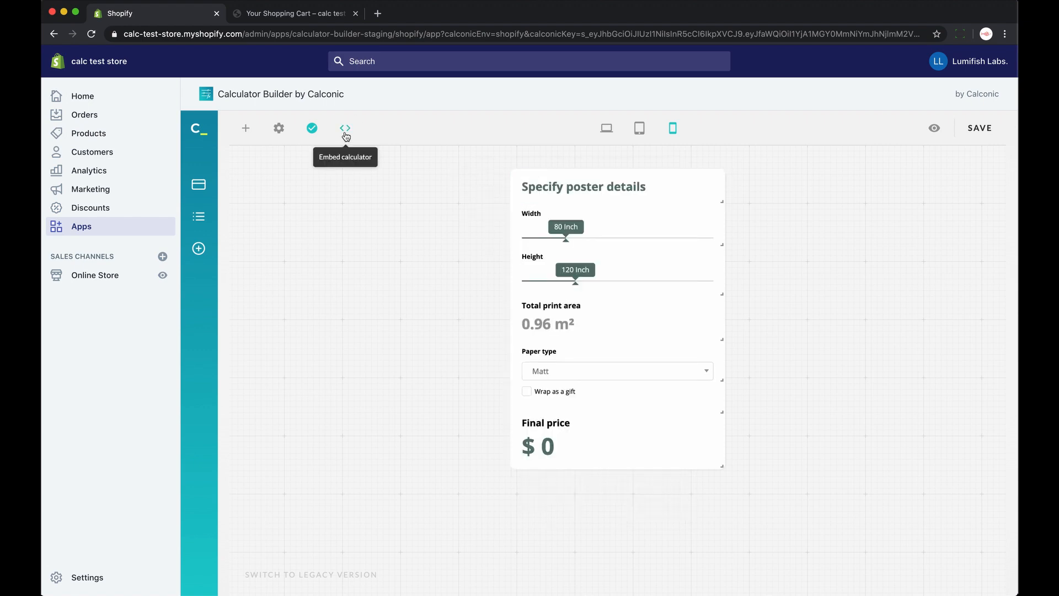
pyautogui.click(344, 127)
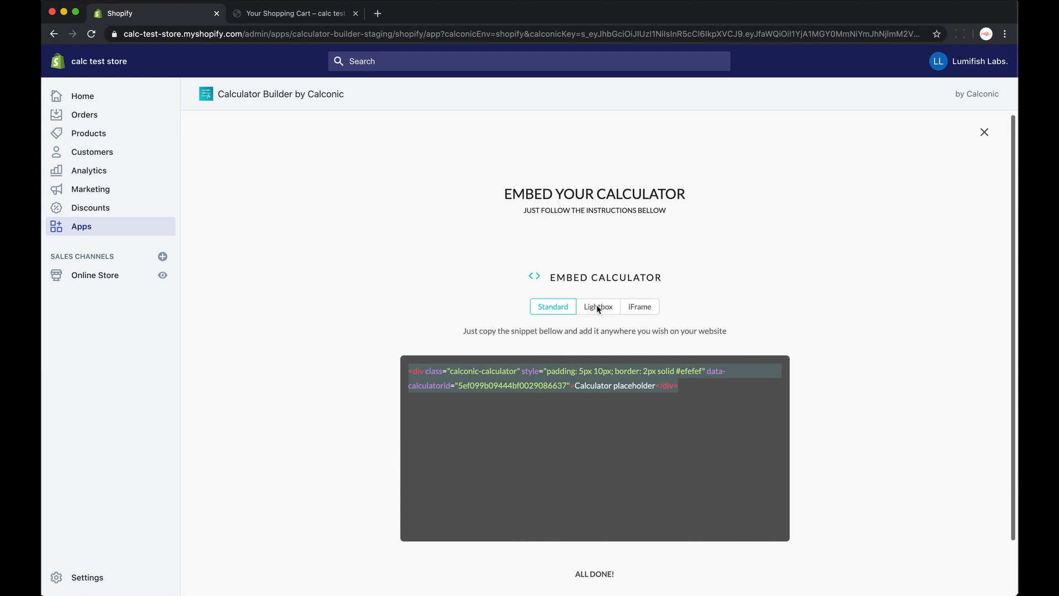
# Step: View the Lightbox embed snippet, then open the admin Products list
pyautogui.click(597, 306)
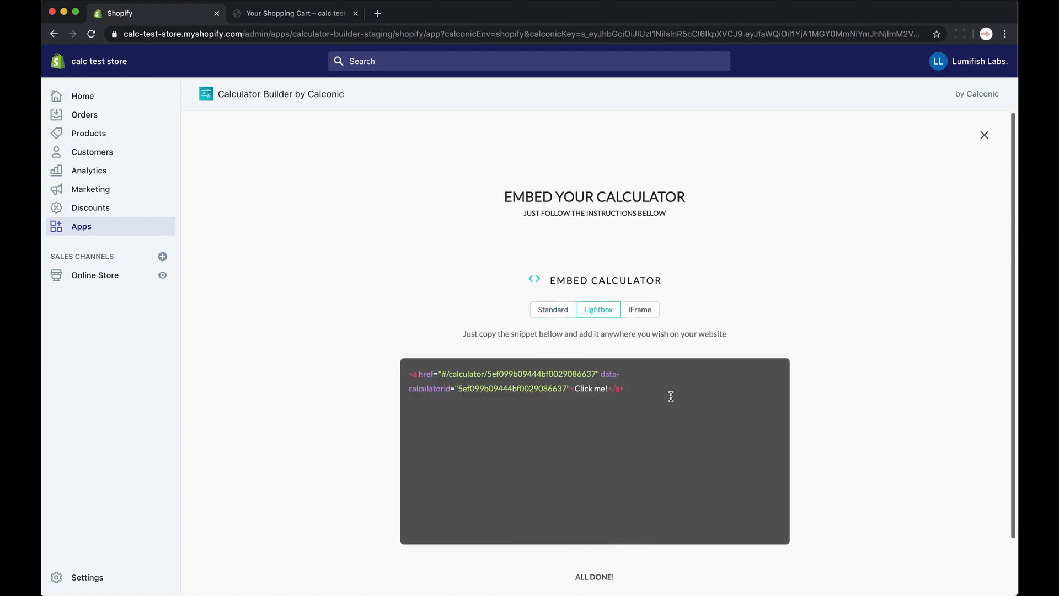
pyautogui.click(551, 309)
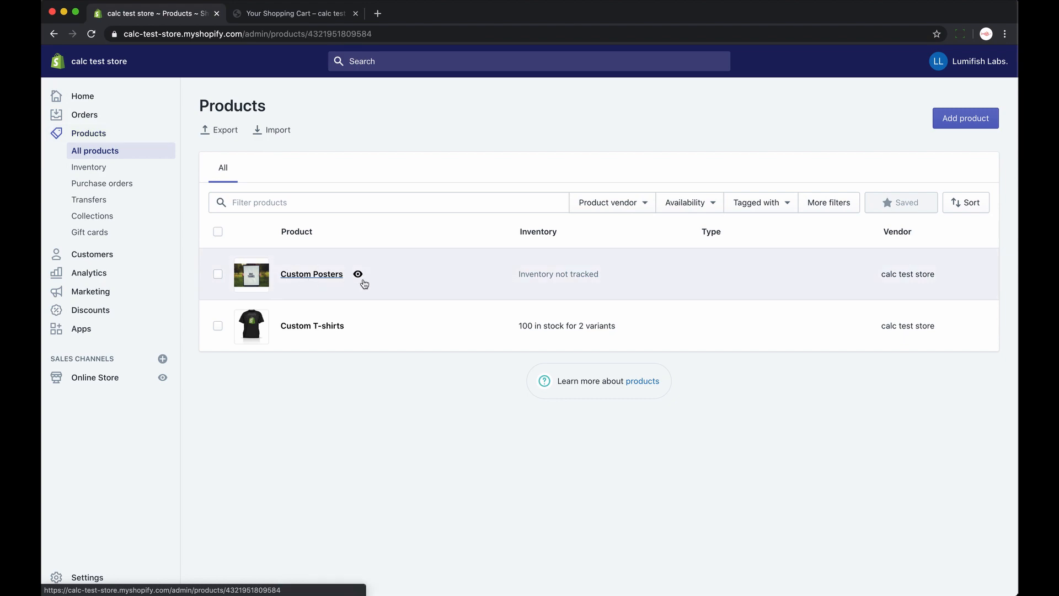
# Step: Paste the Calconic embed div at the end of the Custom Posters HTML description and save
pyautogui.click(311, 274)
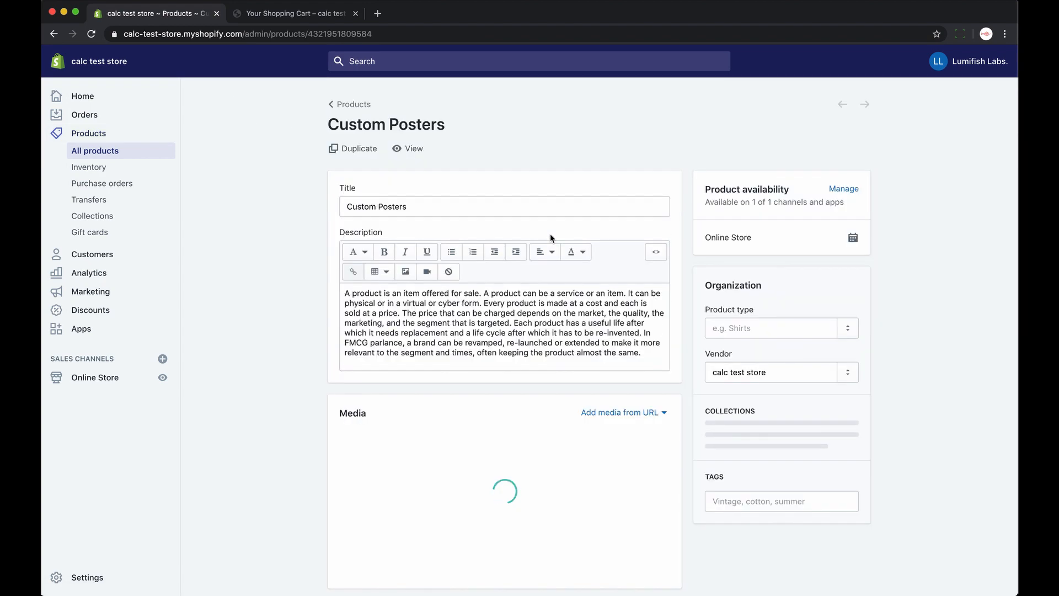
pyautogui.click(655, 252)
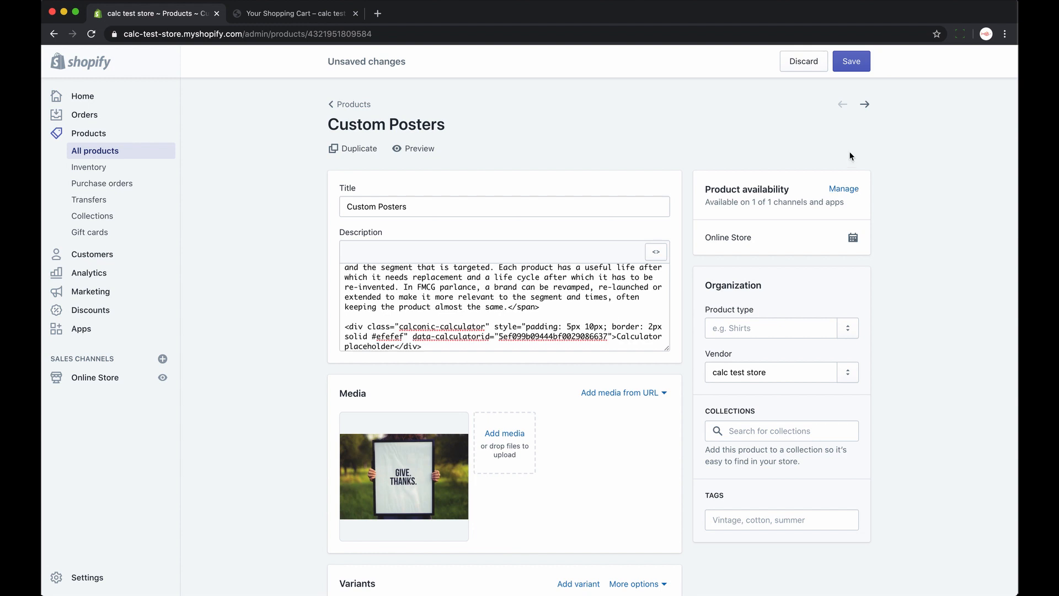
pyautogui.click(851, 61)
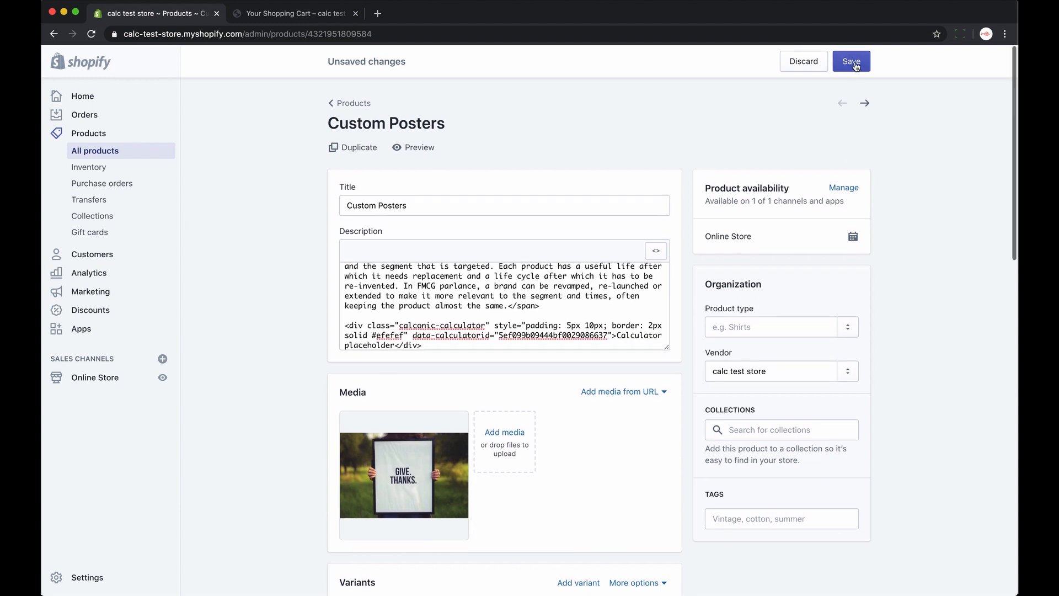
pyautogui.click(850, 61)
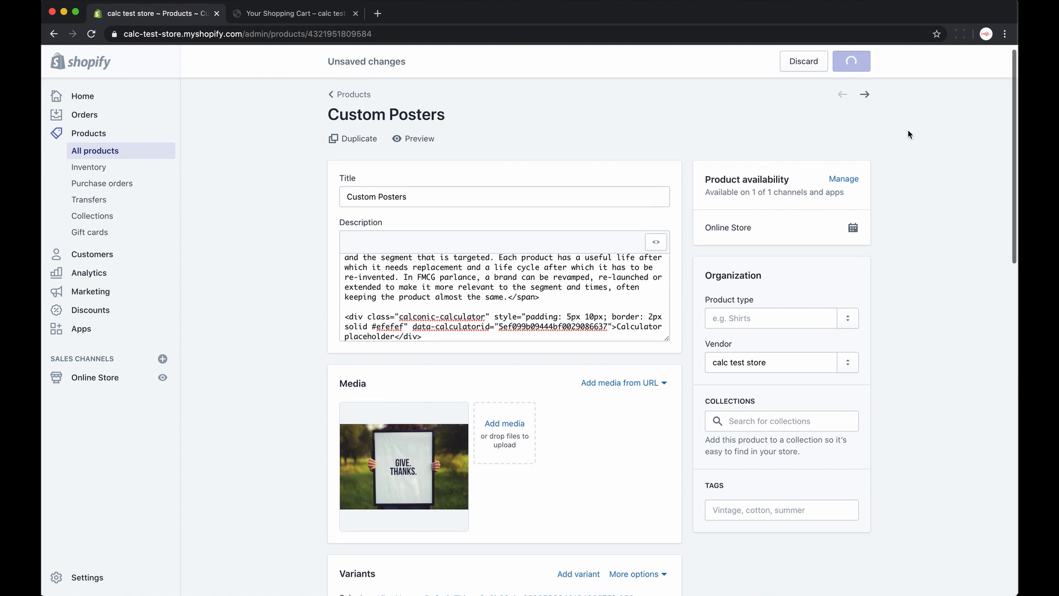
pyautogui.click(850, 61)
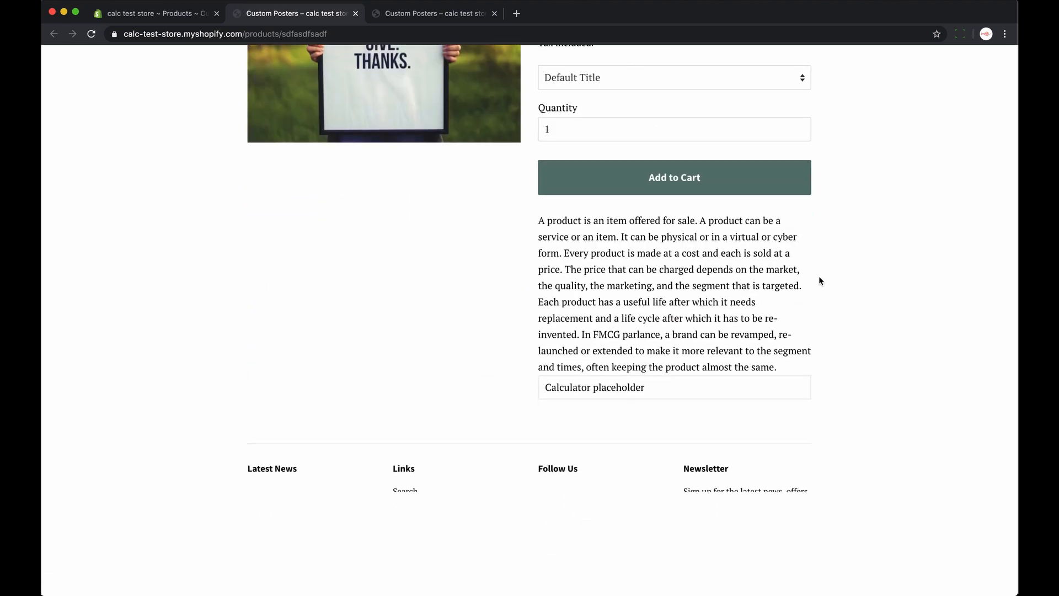
# Step: Reload the Custom Posters page, scroll to the embedded calculator, and close that tab
pyautogui.scroll(-3)
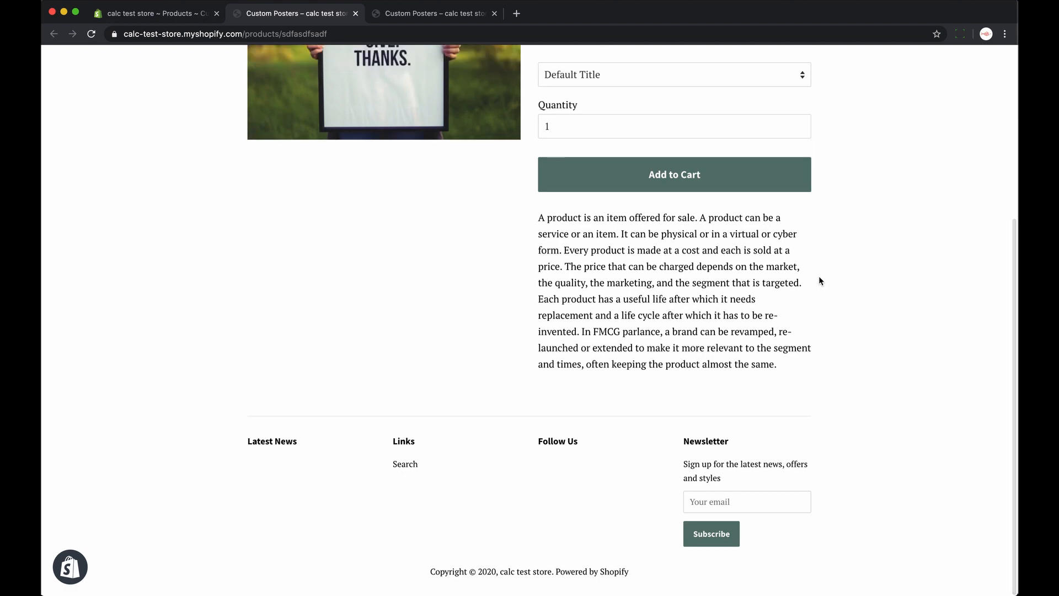
pyautogui.scroll(-3)
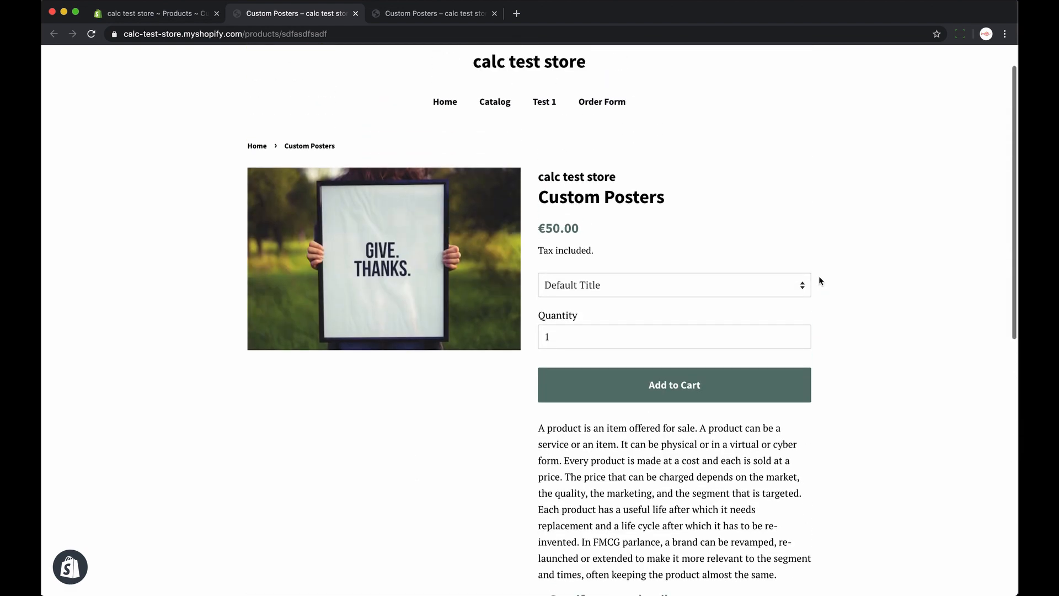
pyautogui.click(673, 385)
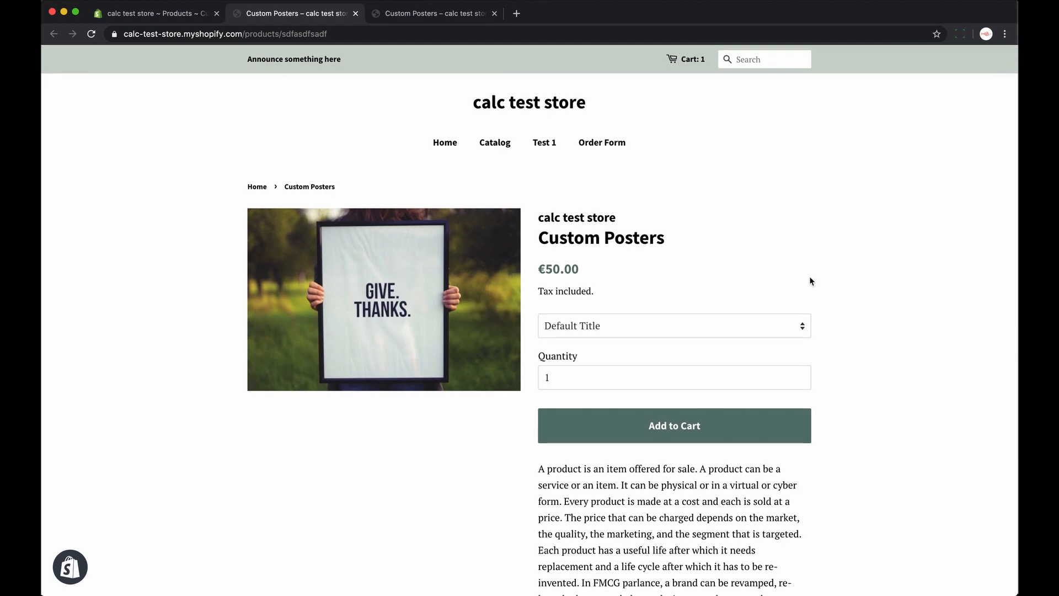
pyautogui.scroll(-3)
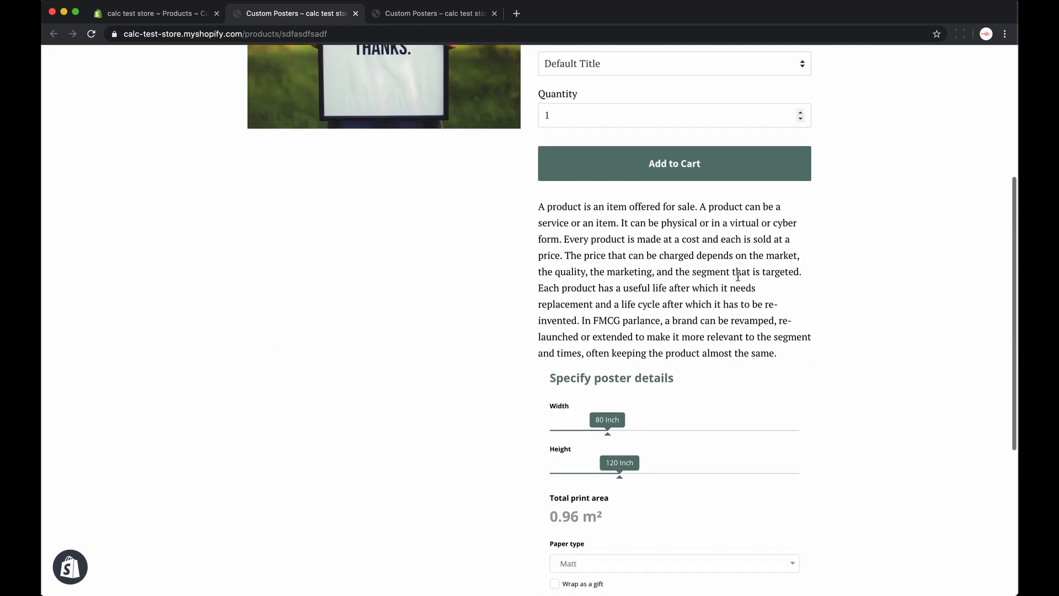
pyautogui.scroll(-3)
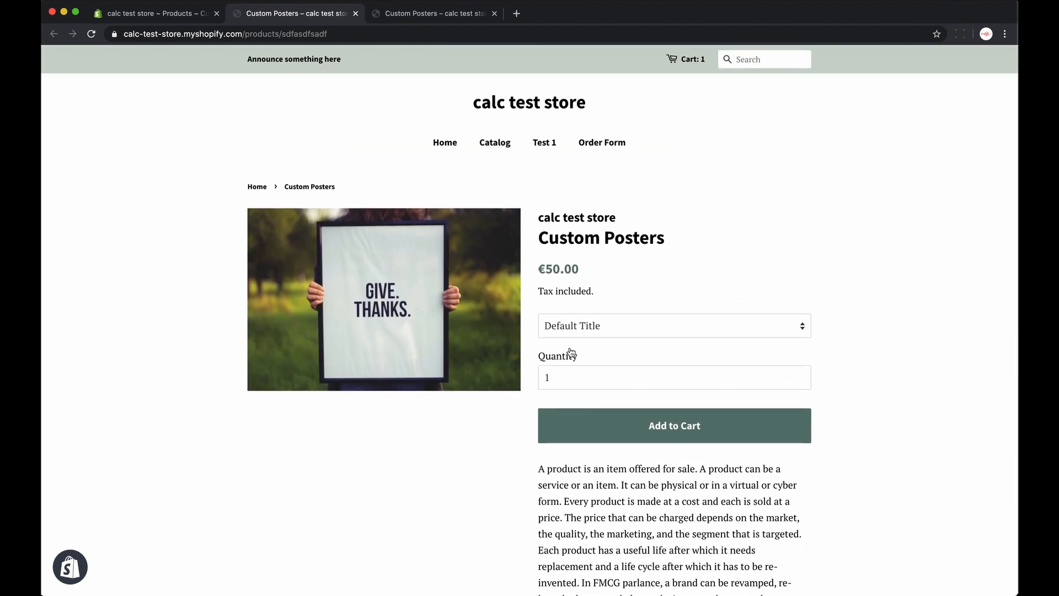
pyautogui.click(494, 12)
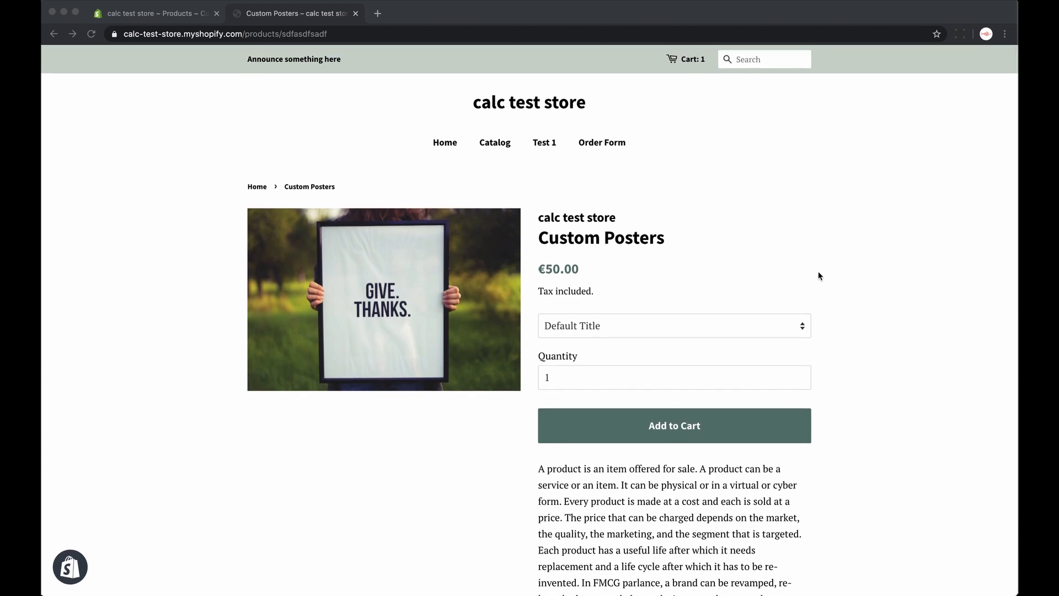
pyautogui.moveTo(148, 6)
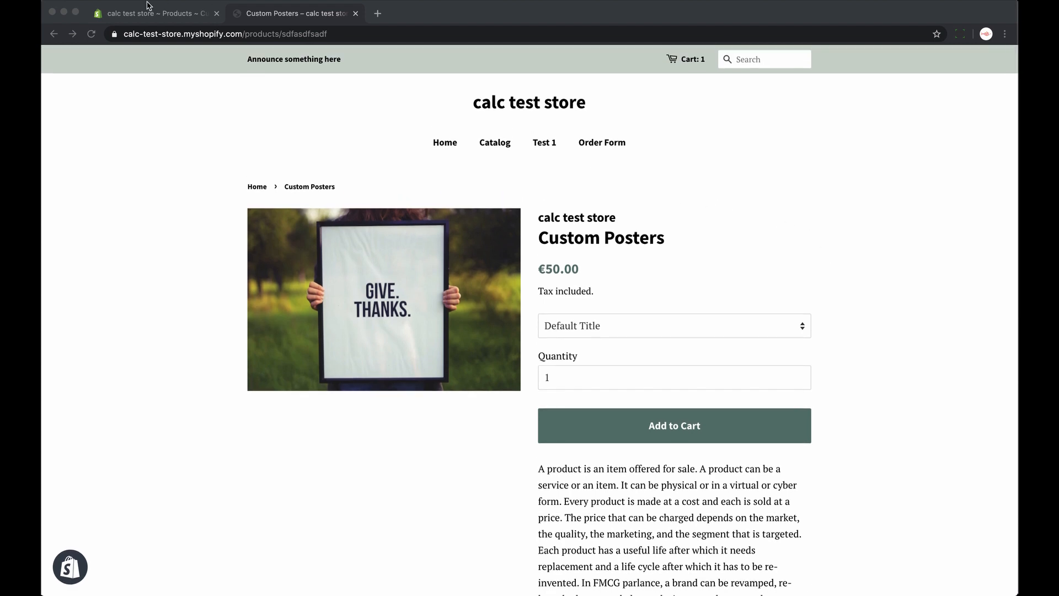
pyautogui.click(156, 13)
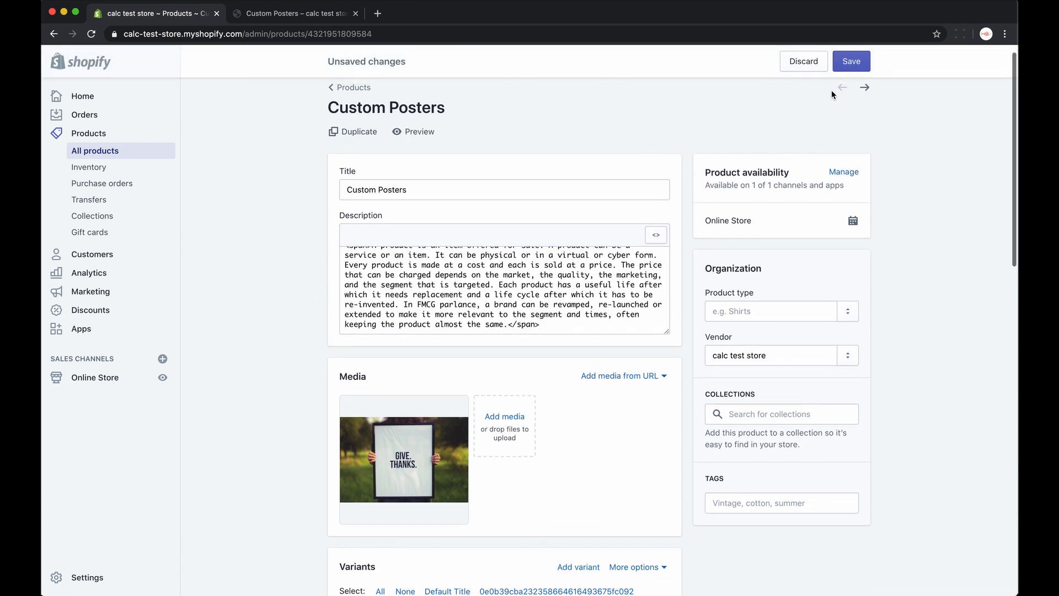
# Step: Choose Edit code for the live Minimal theme under Online Store > Themes
pyautogui.click(850, 61)
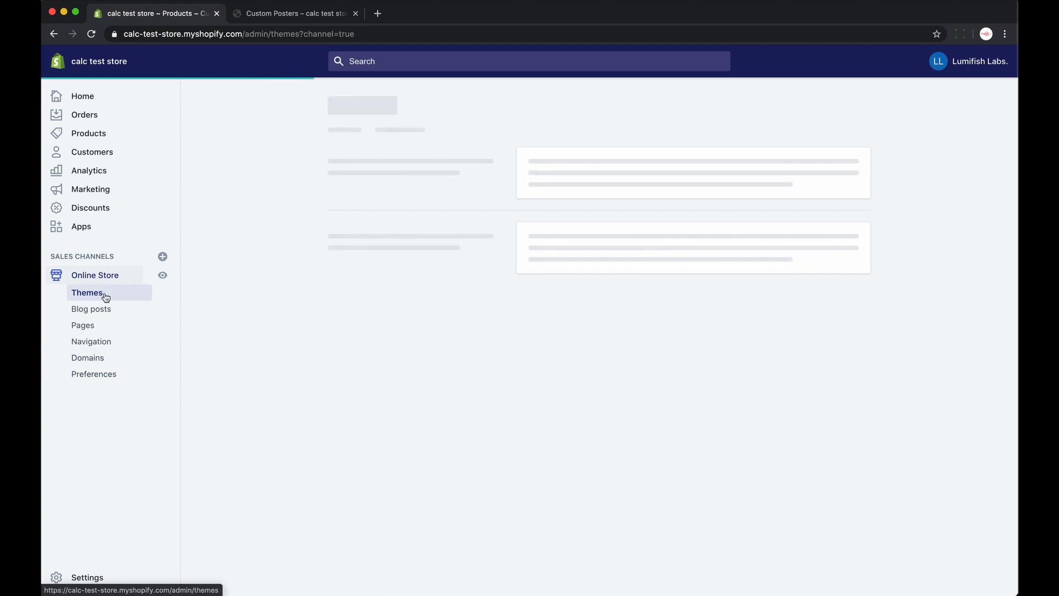
pyautogui.click(87, 292)
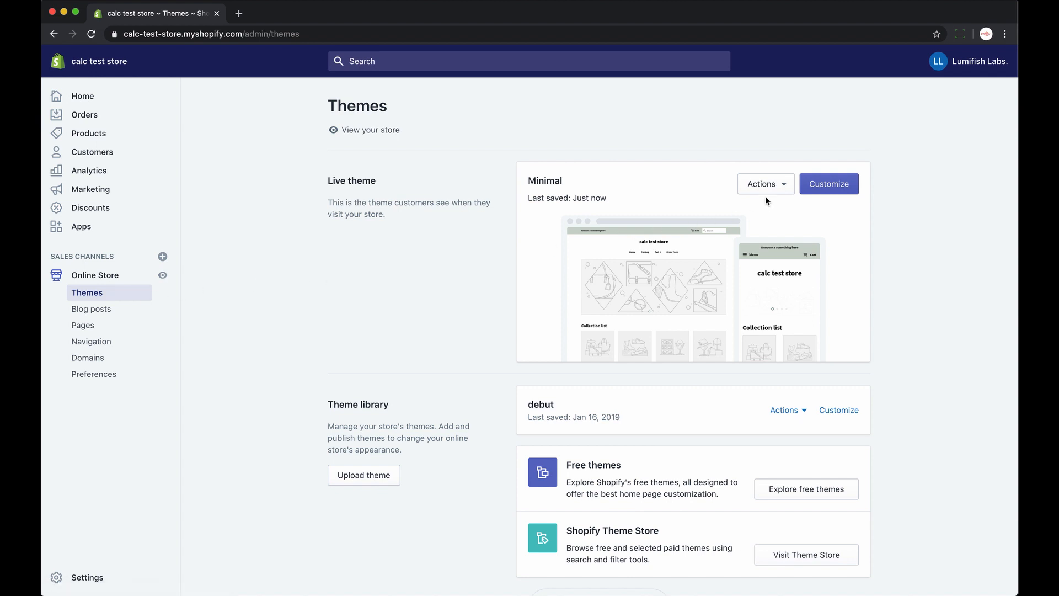
pyautogui.click(764, 184)
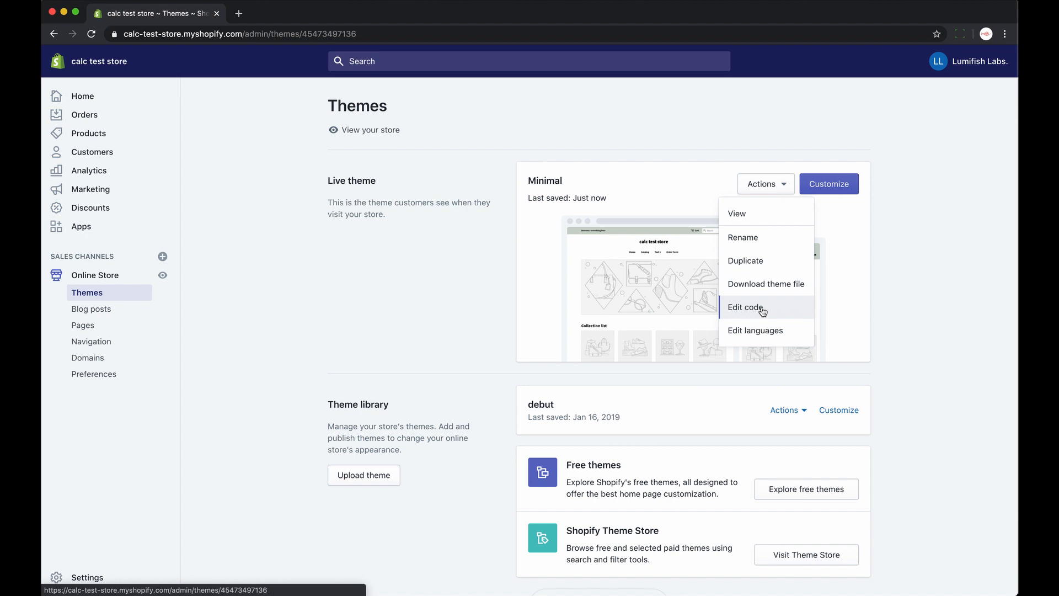
pyautogui.click(746, 307)
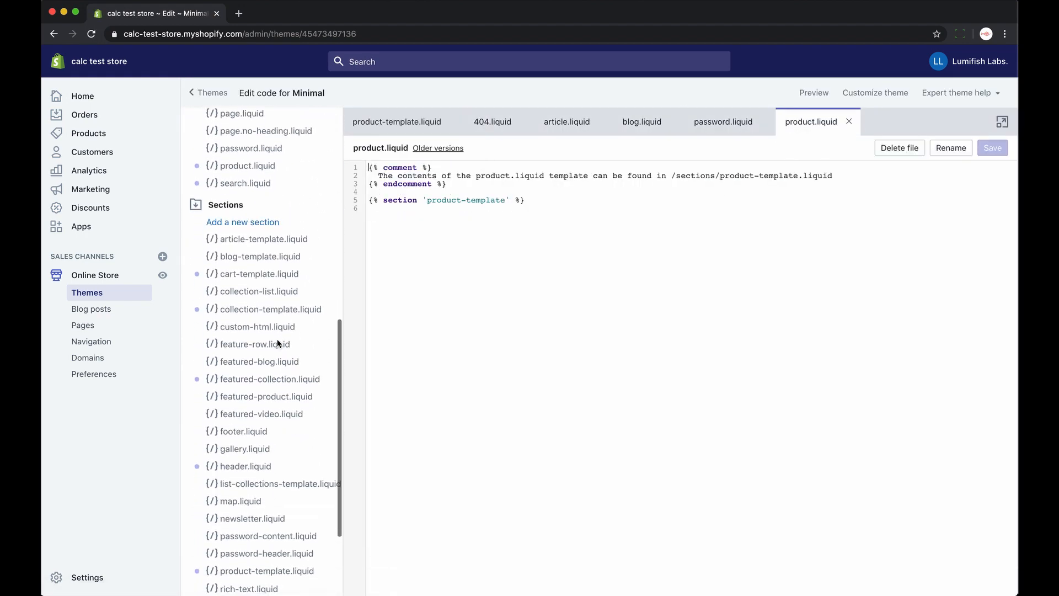
# Step: Insert the Calconic div snippet at 'endform' in product-template.liquid, save, and preview the storefront
pyautogui.scroll(-3)
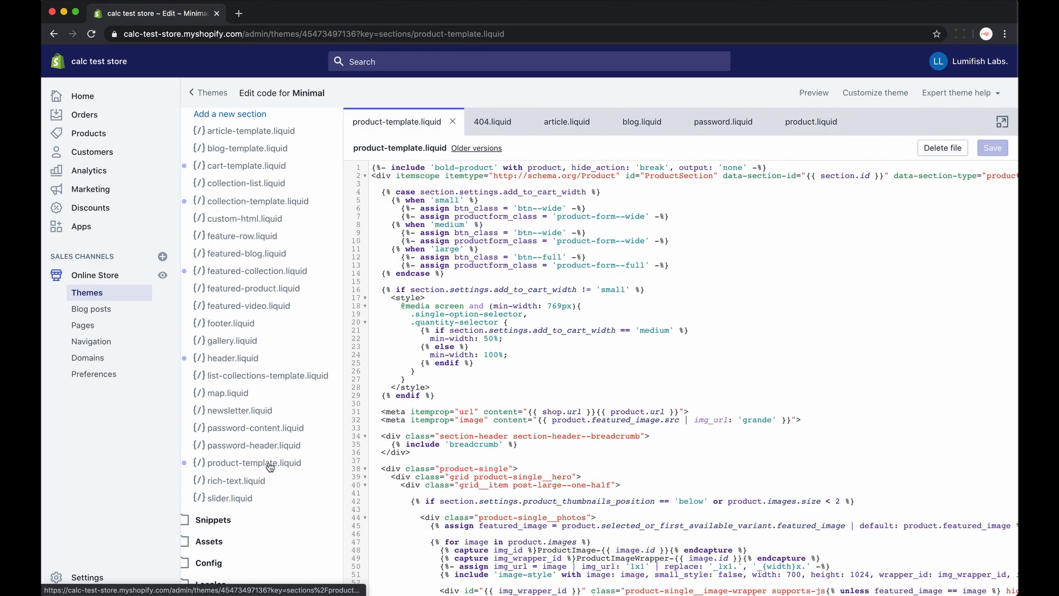
pyautogui.scroll(-3)
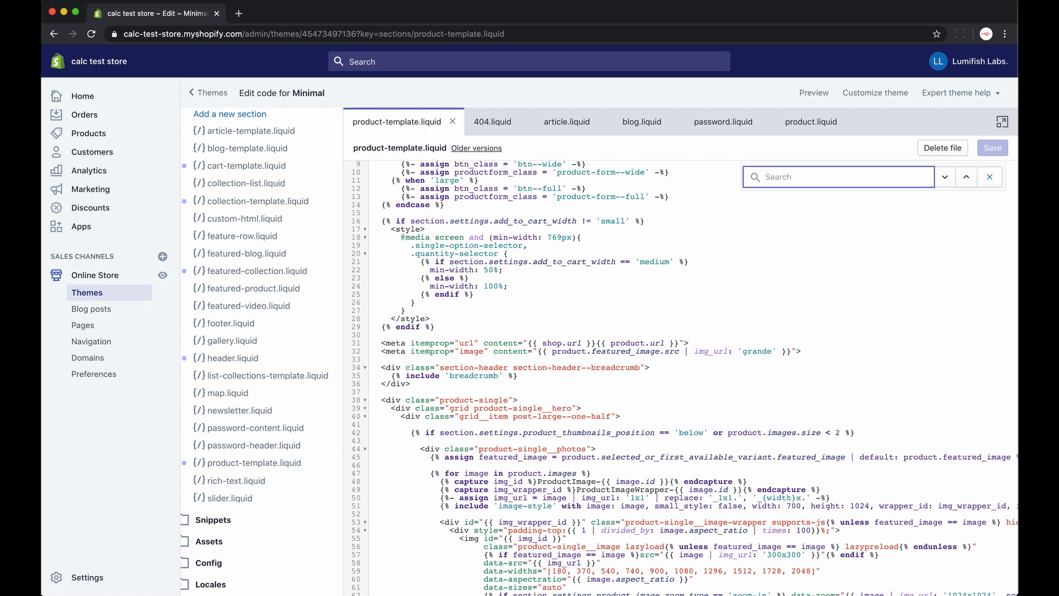
pyautogui.write('endform')
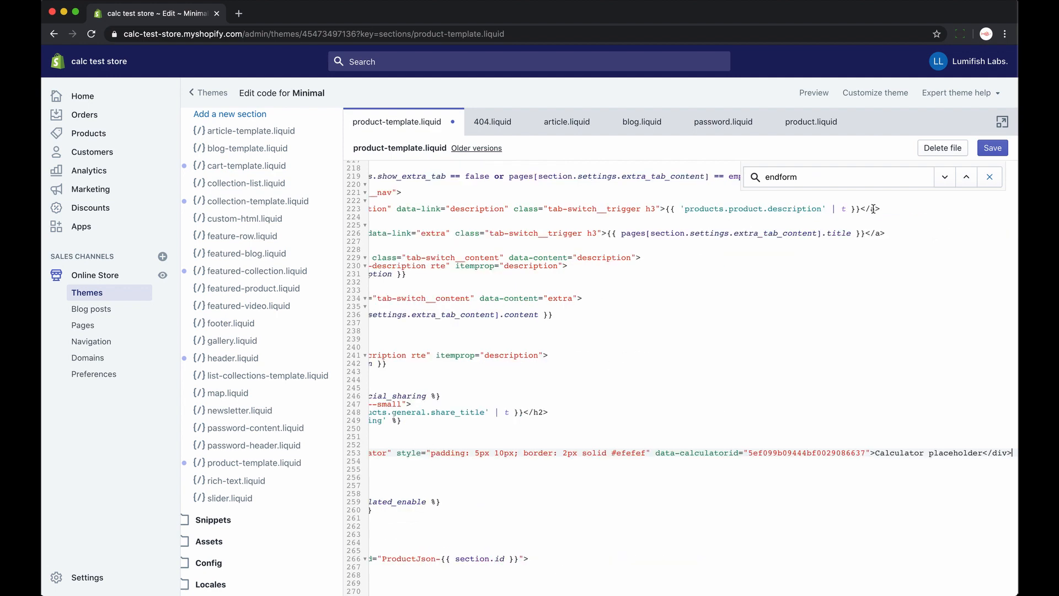
pyautogui.click(992, 147)
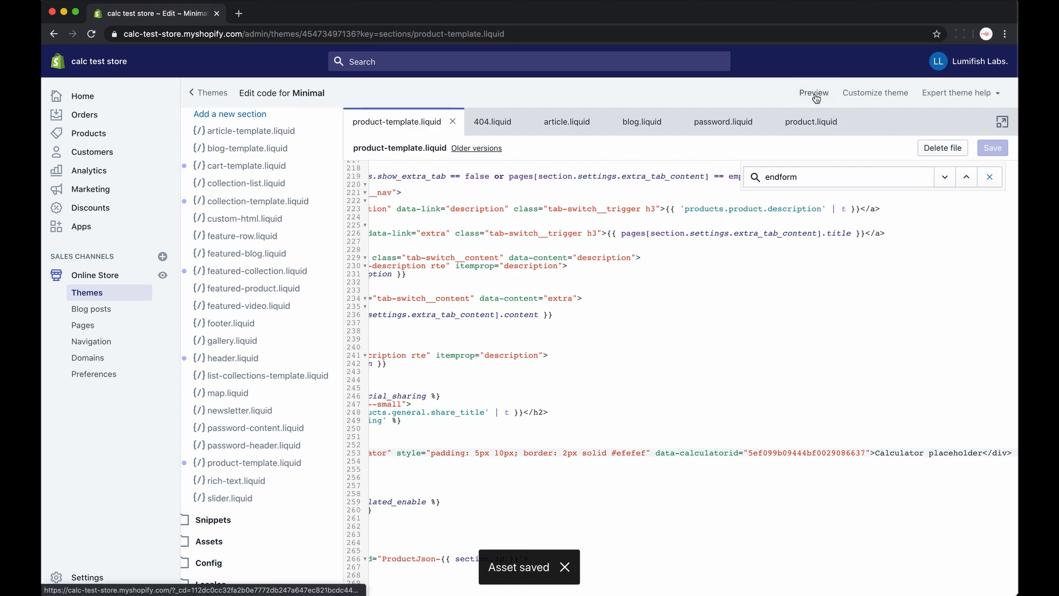
pyautogui.click(813, 92)
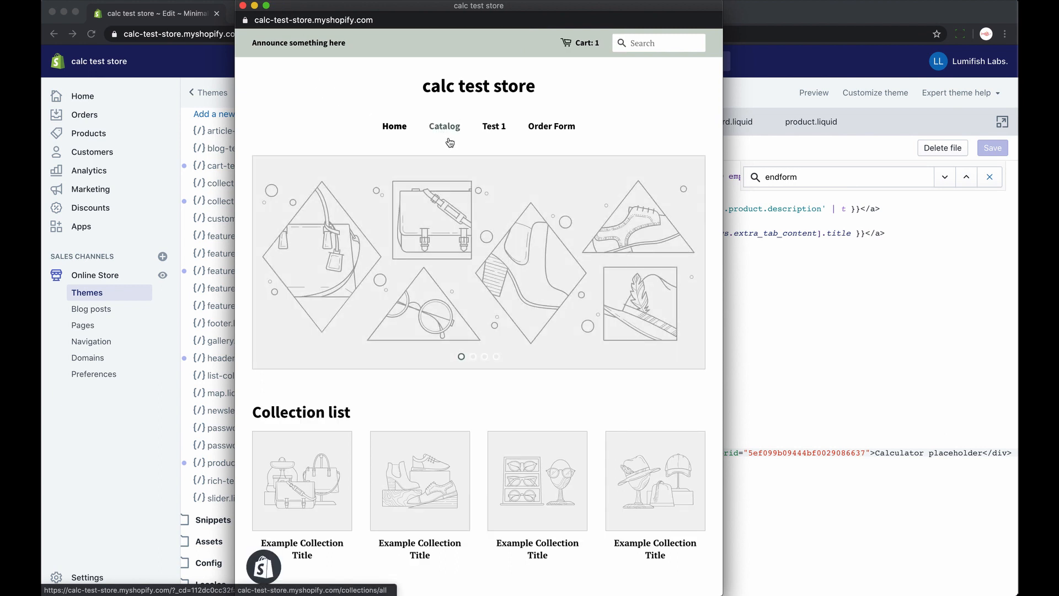
# Step: From the Catalog, view the Custom T-shirts product page, then move to Custom Posters
pyautogui.click(443, 126)
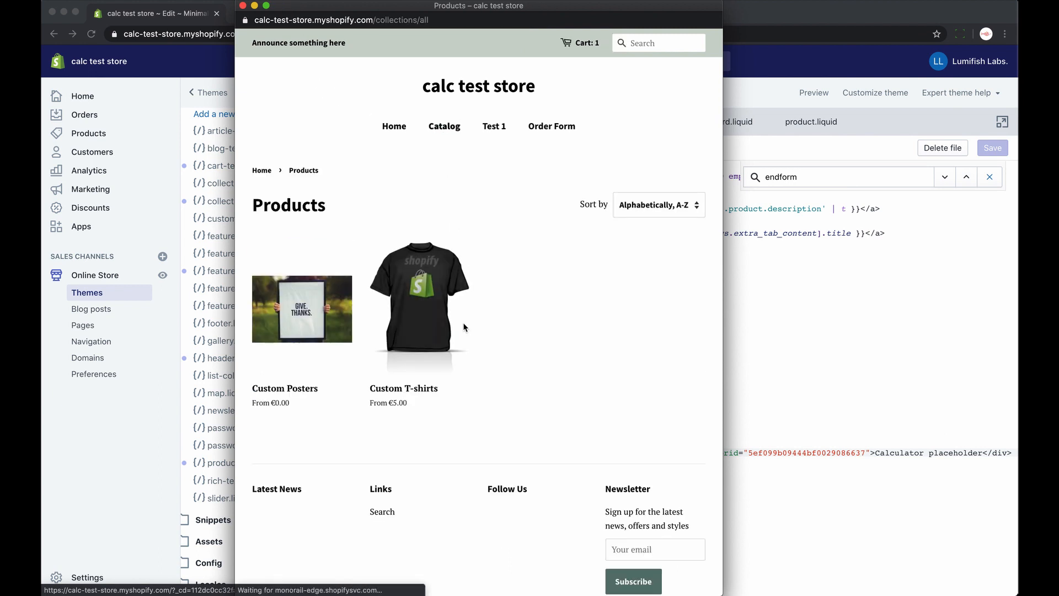
pyautogui.moveTo(425, 311)
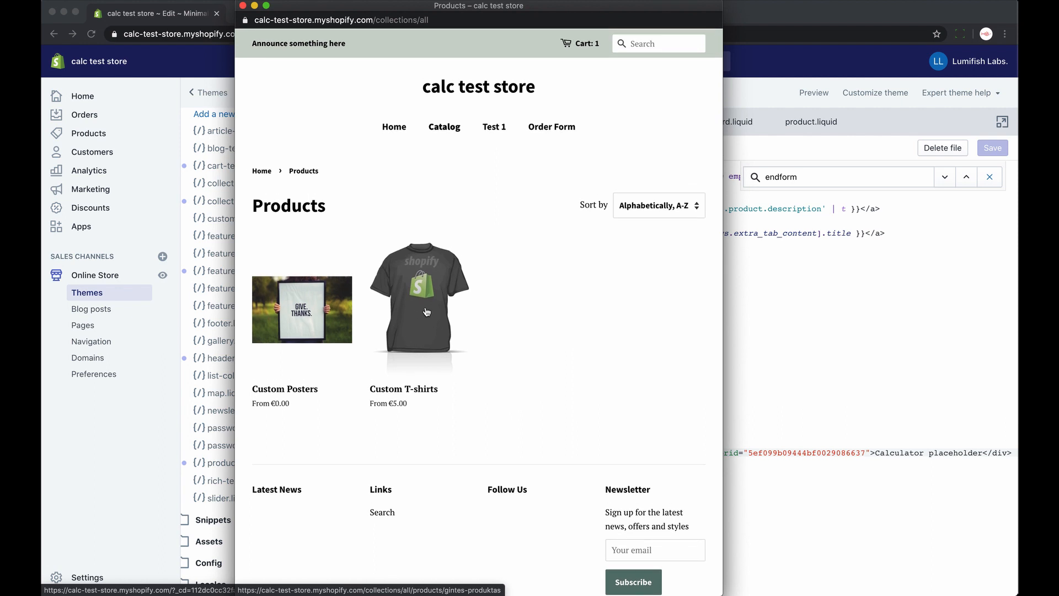
pyautogui.click(419, 307)
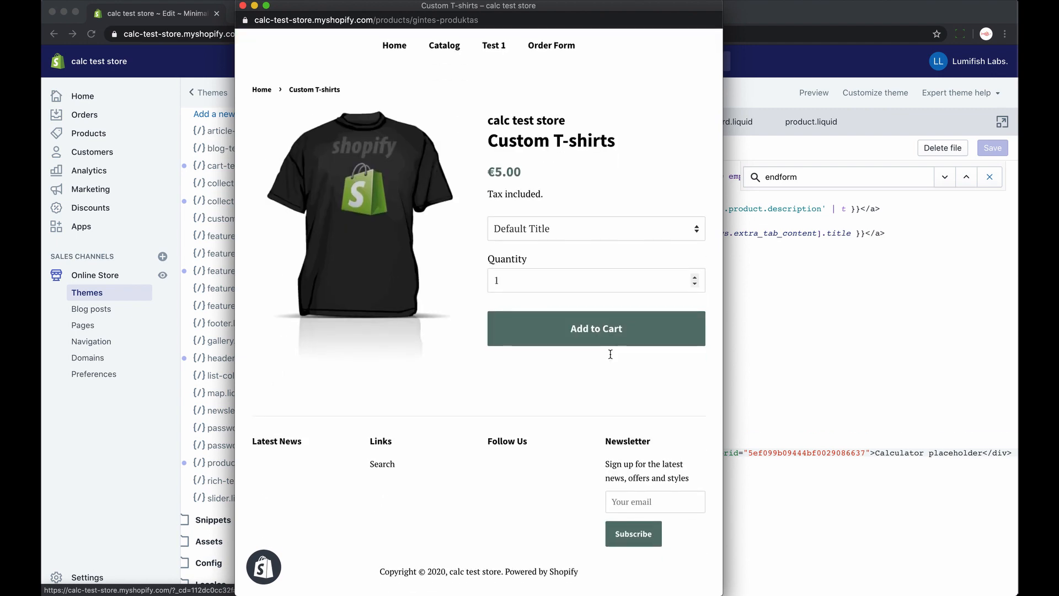
pyautogui.scroll(-3)
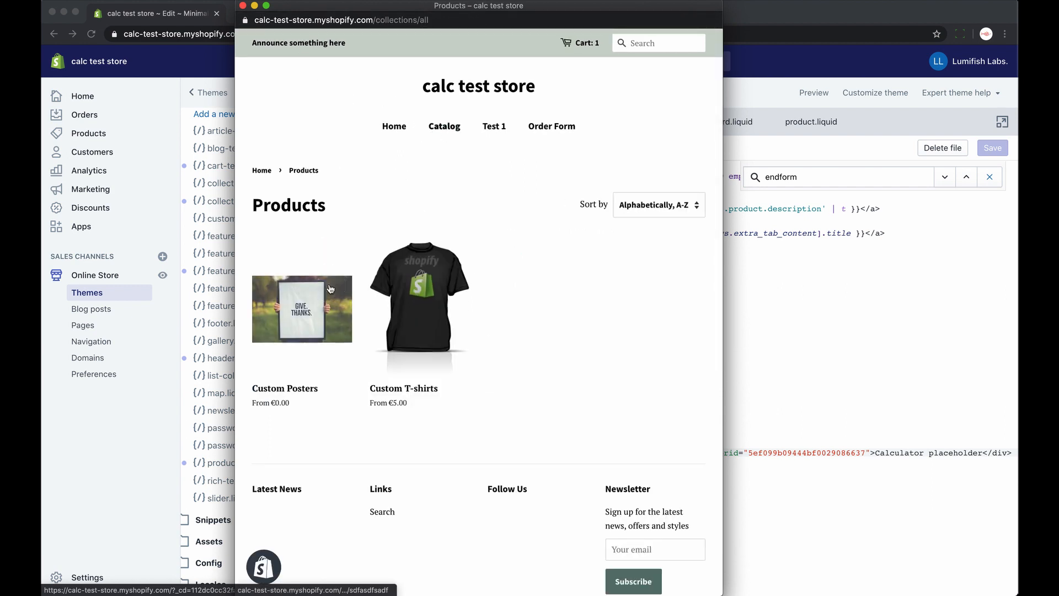
pyautogui.click(301, 309)
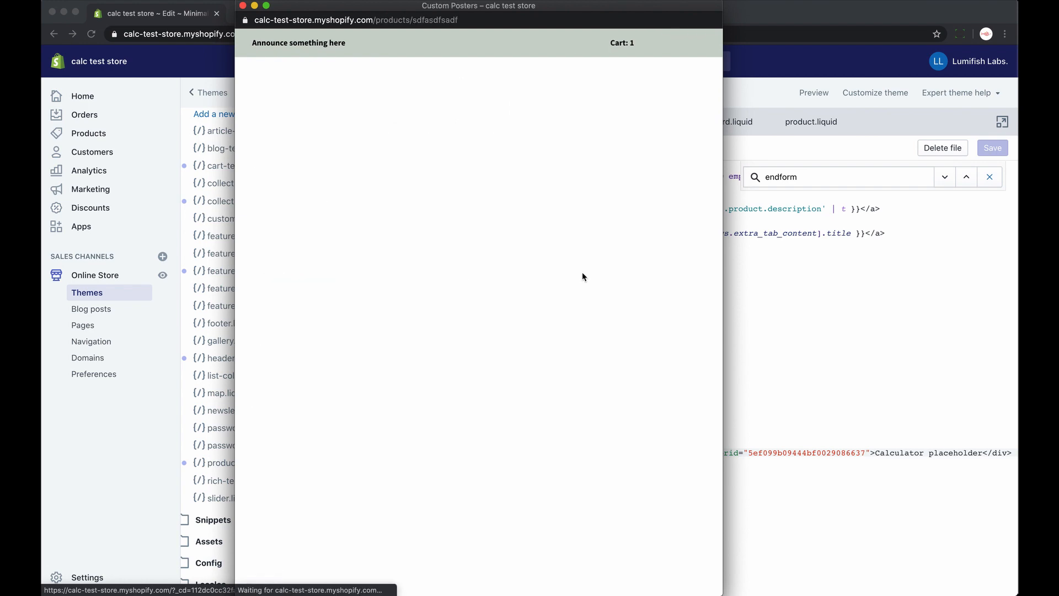